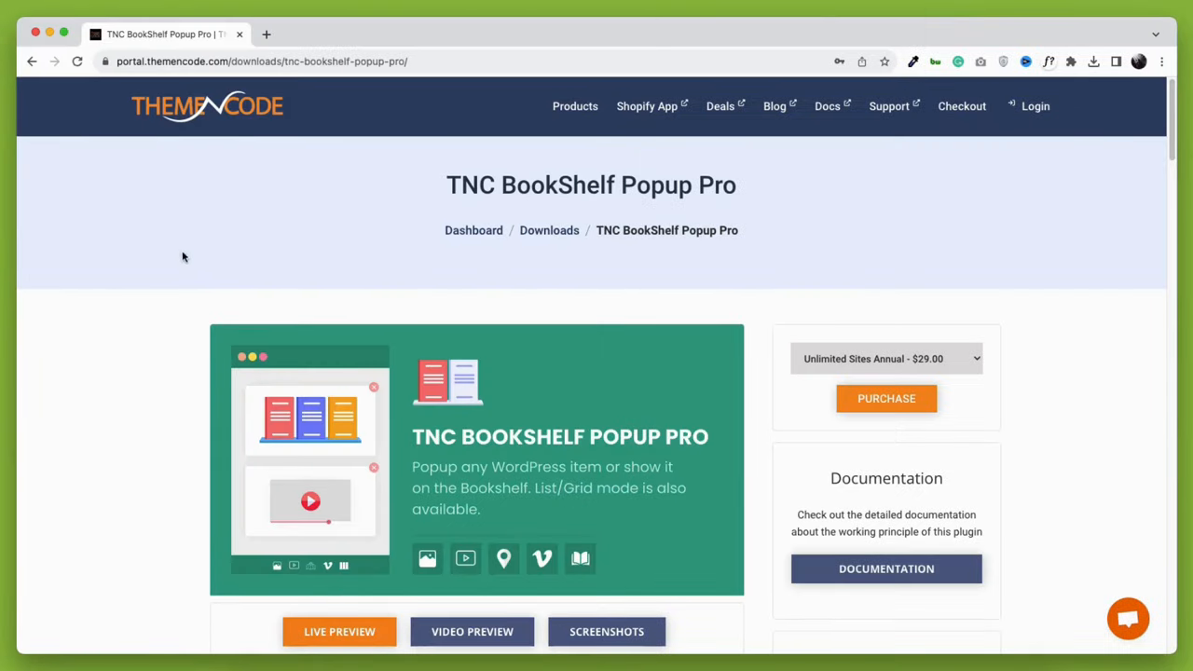
{"action": "mouse_move", "coordinate": [416, 184]}
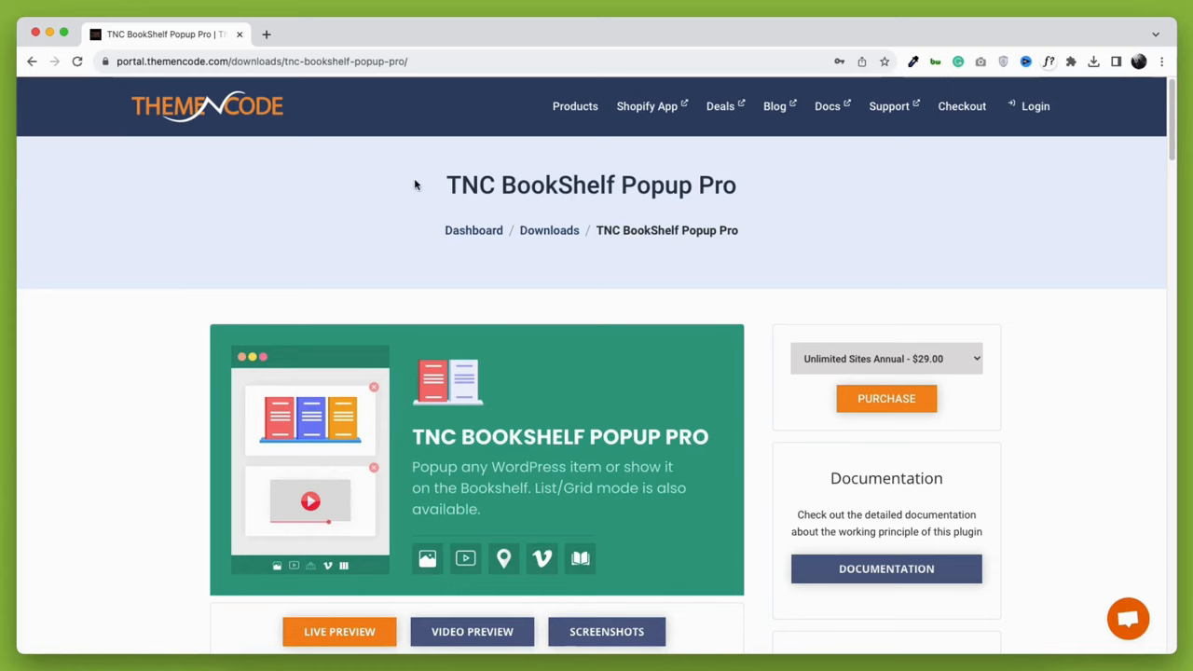
Scroll the TNC BookShelf Popup Pro product page before heading to the WordPress admin dashboard.
{"action": "scroll", "scroll_direction": "down", "scroll_amount": 3}
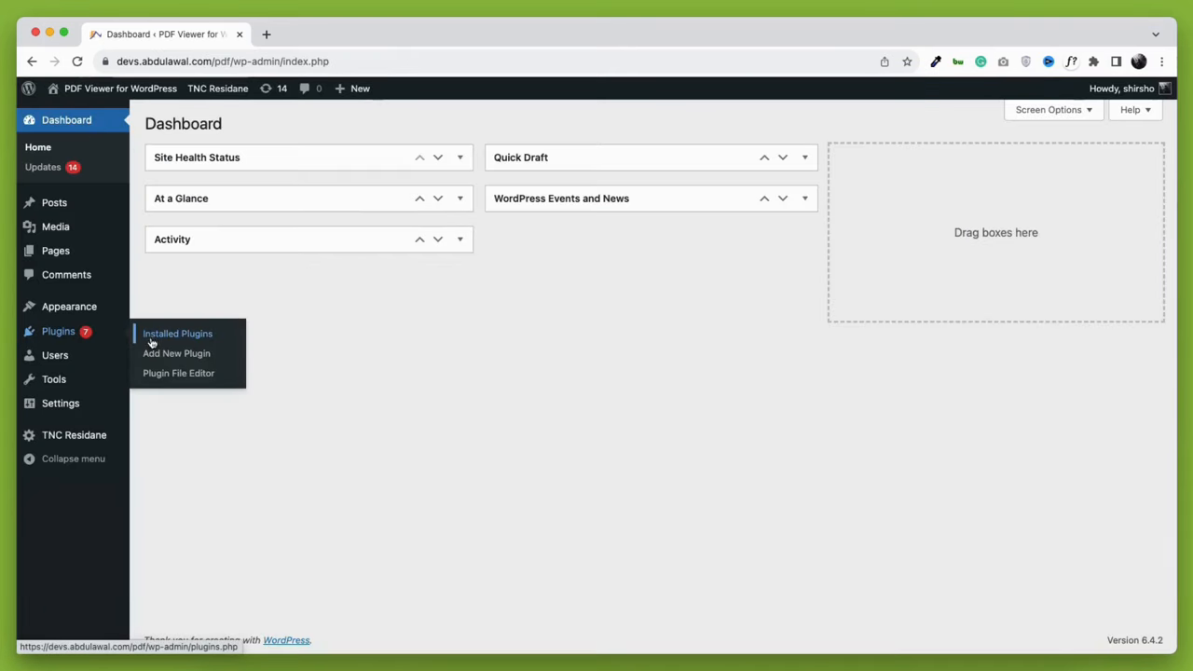
Upload tnc-bookshelf-popup-pro.zip via Add New Plugin > Upload Plugin and install it.
{"action": "left_click", "coordinate": [175, 354]}
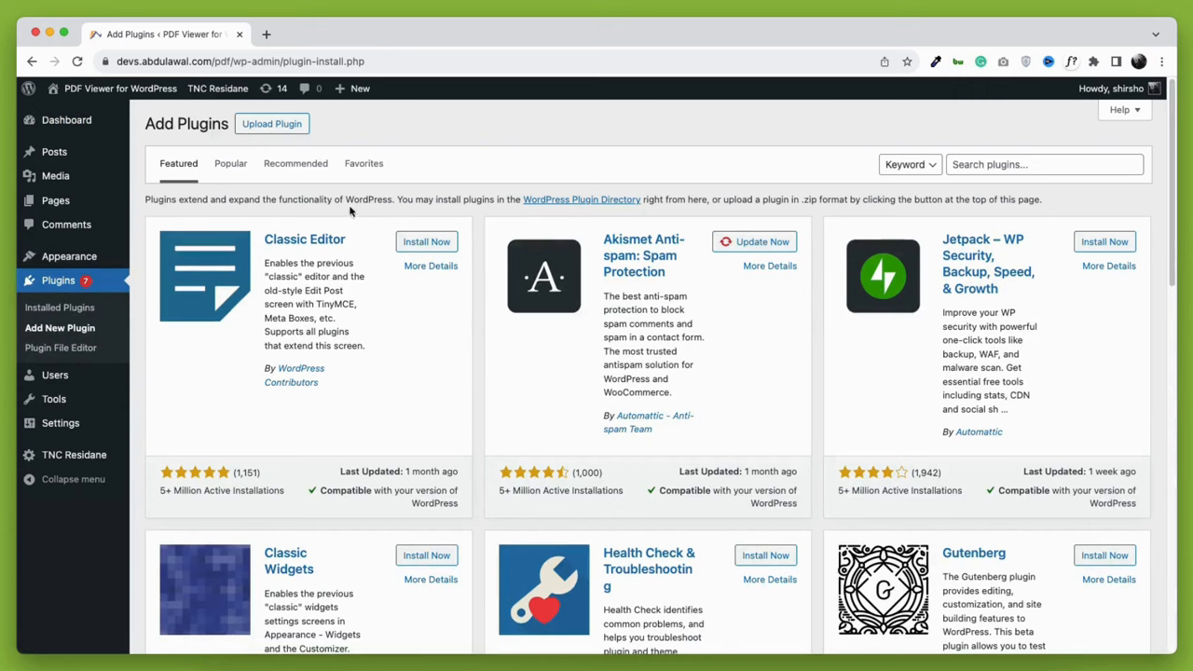
{"action": "left_click", "coordinate": [272, 123]}
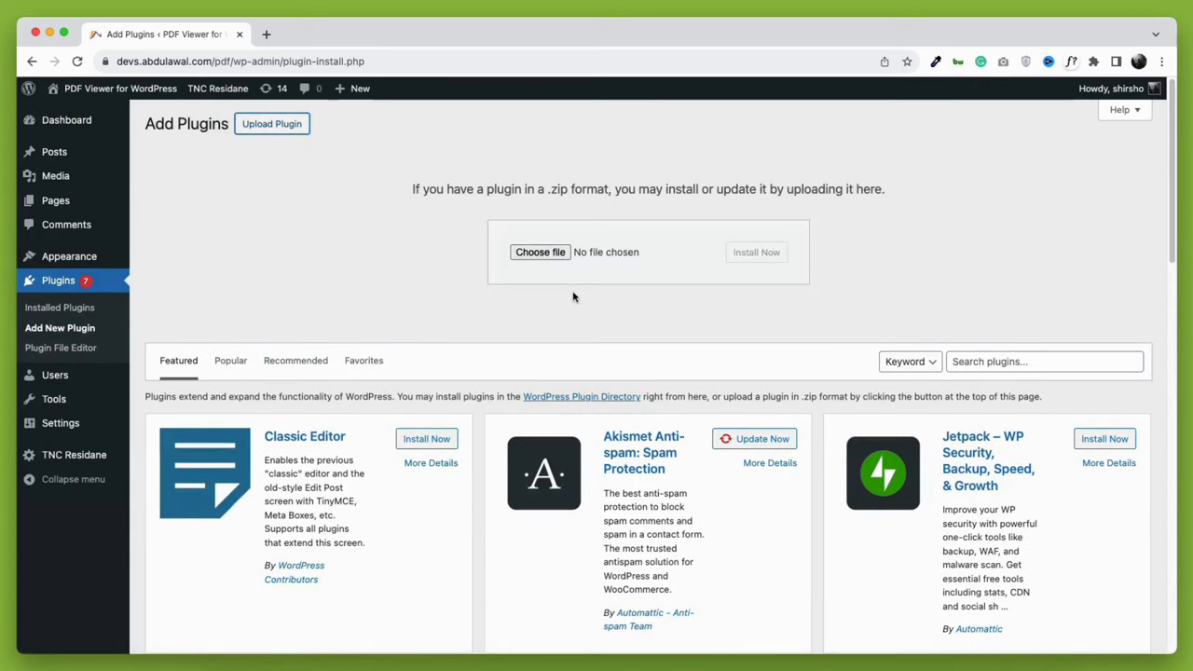
{"action": "left_click", "coordinate": [541, 251]}
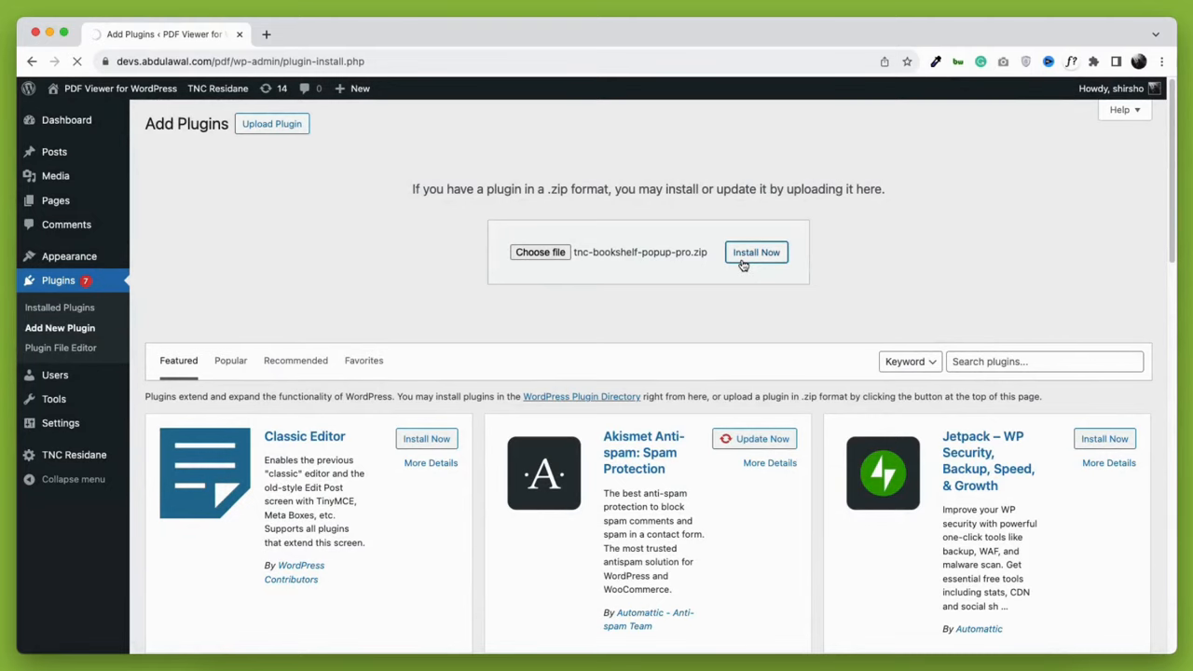
{"action": "left_click", "coordinate": [757, 251]}
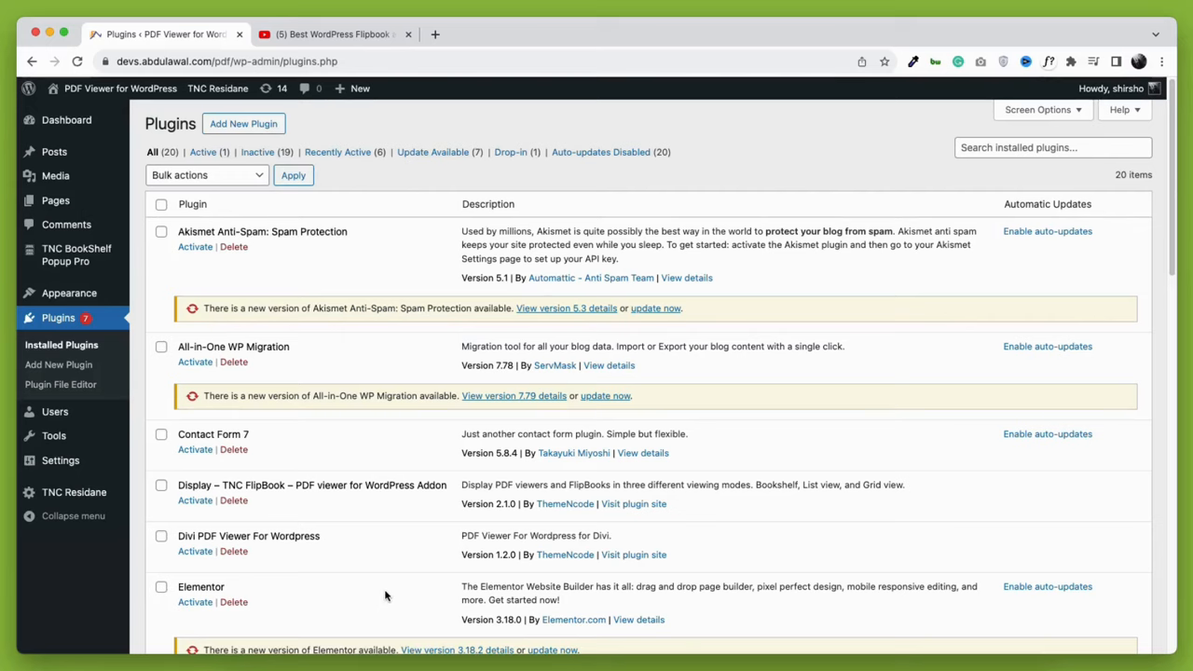
{"action": "mouse_move", "coordinate": [77, 254]}
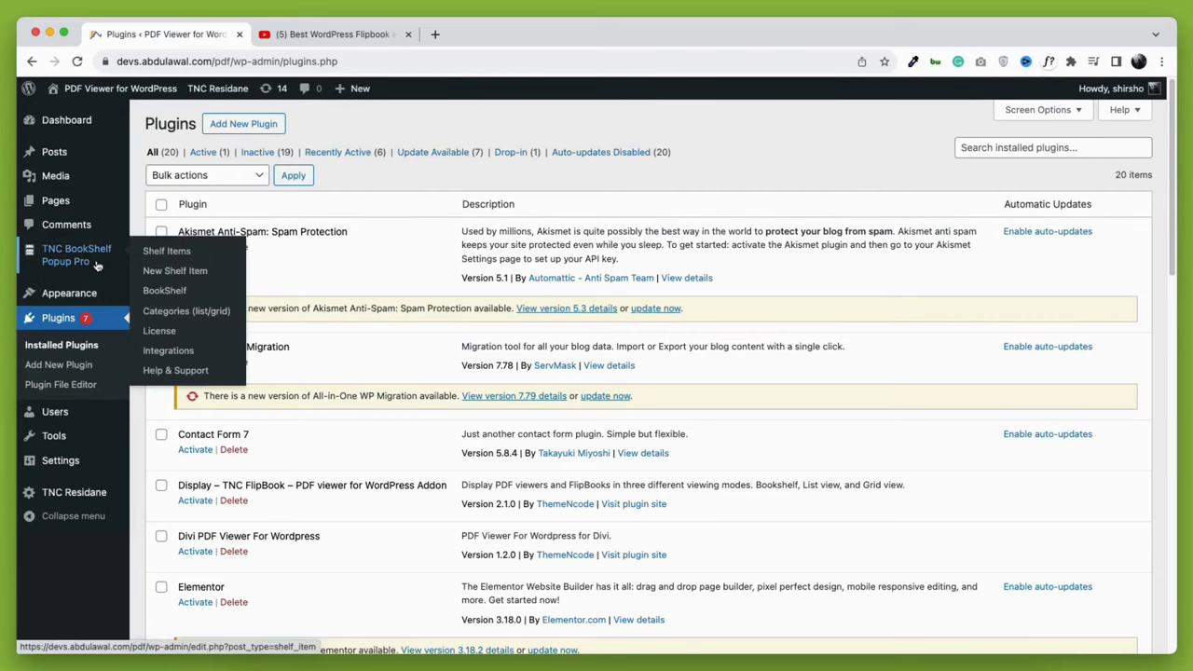
Create a new shelf item under Shelf Items and title it 'Shelf Item 1'.
{"action": "left_click", "coordinate": [166, 250]}
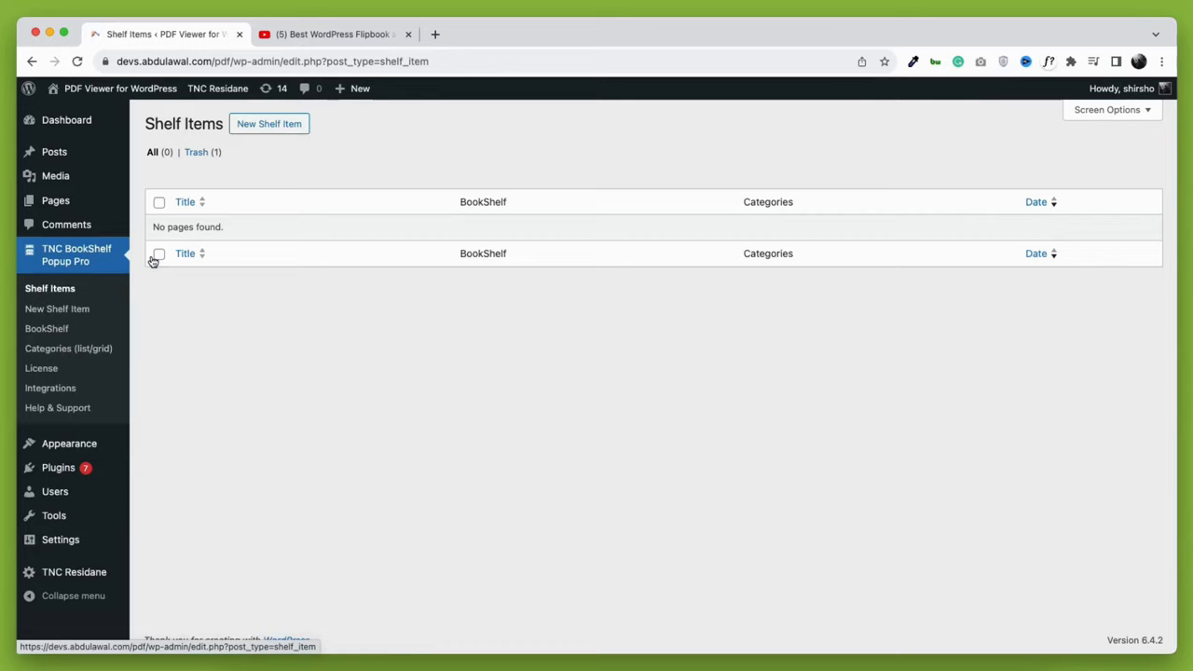
{"action": "left_click", "coordinate": [268, 123]}
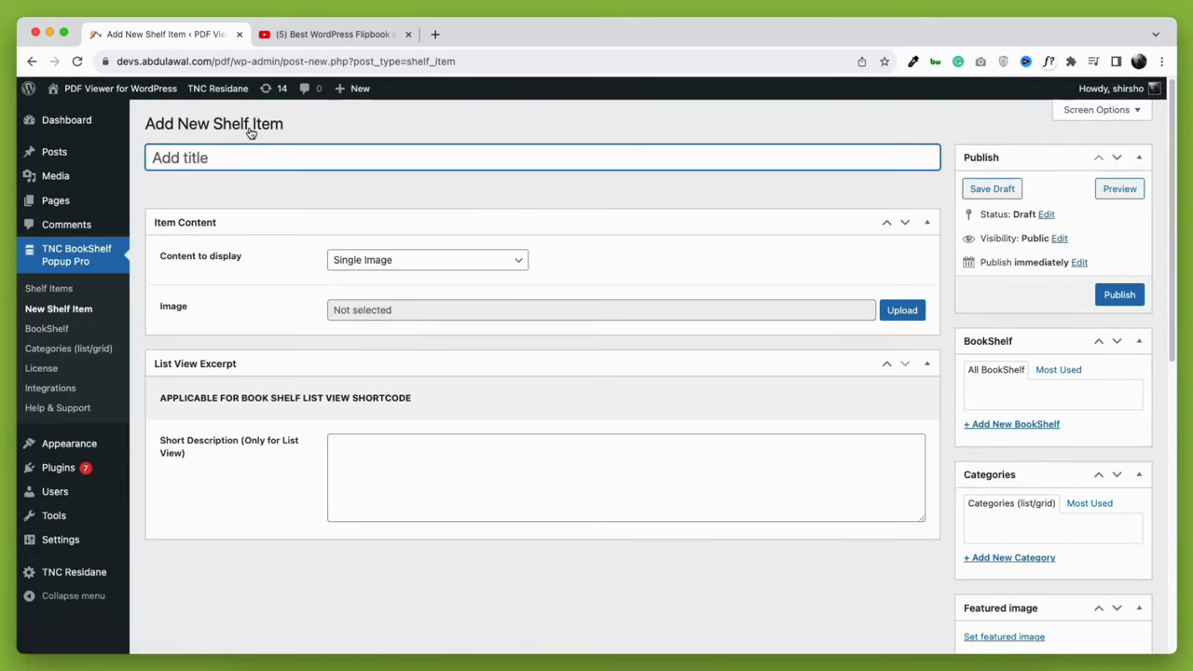
{"action": "type", "text": "Shelf"}
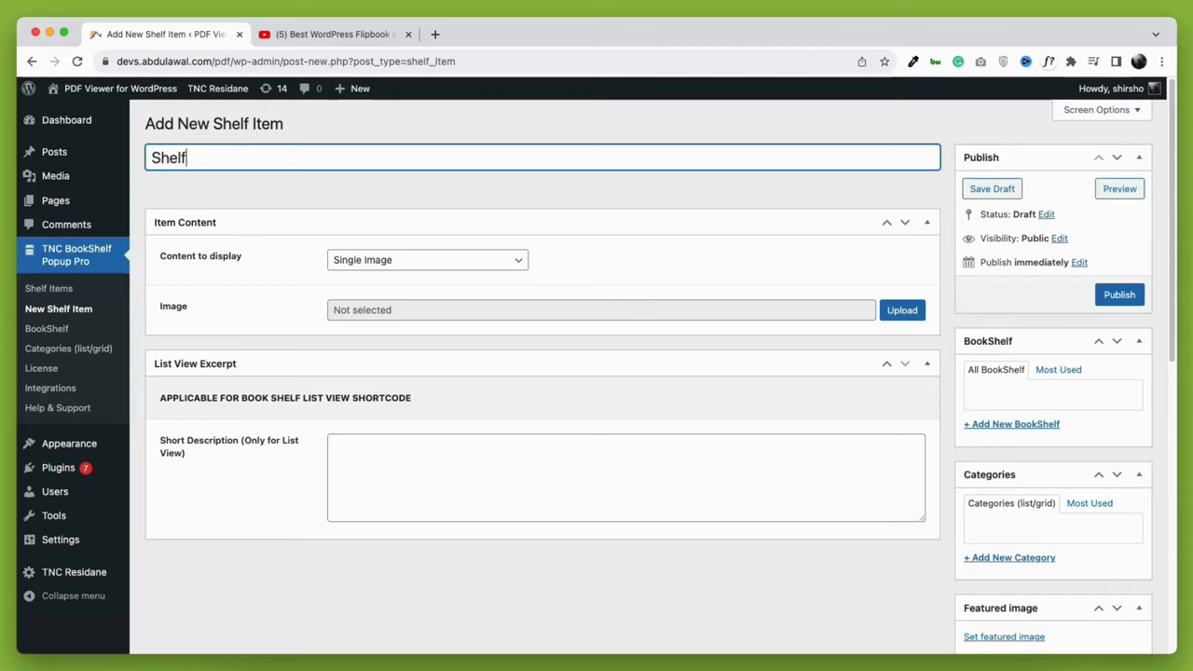
{"action": "type", "text": "Item 1"}
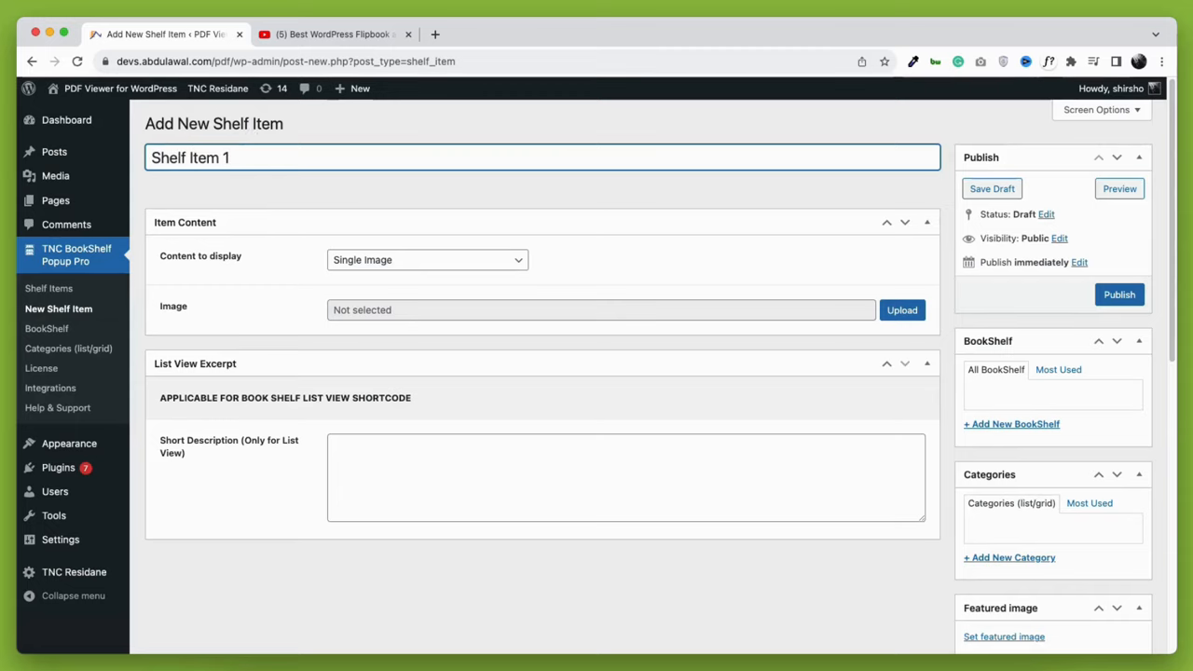
Set the shelf item's Content to display to Add Youtube Video.
{"action": "left_click", "coordinate": [425, 259]}
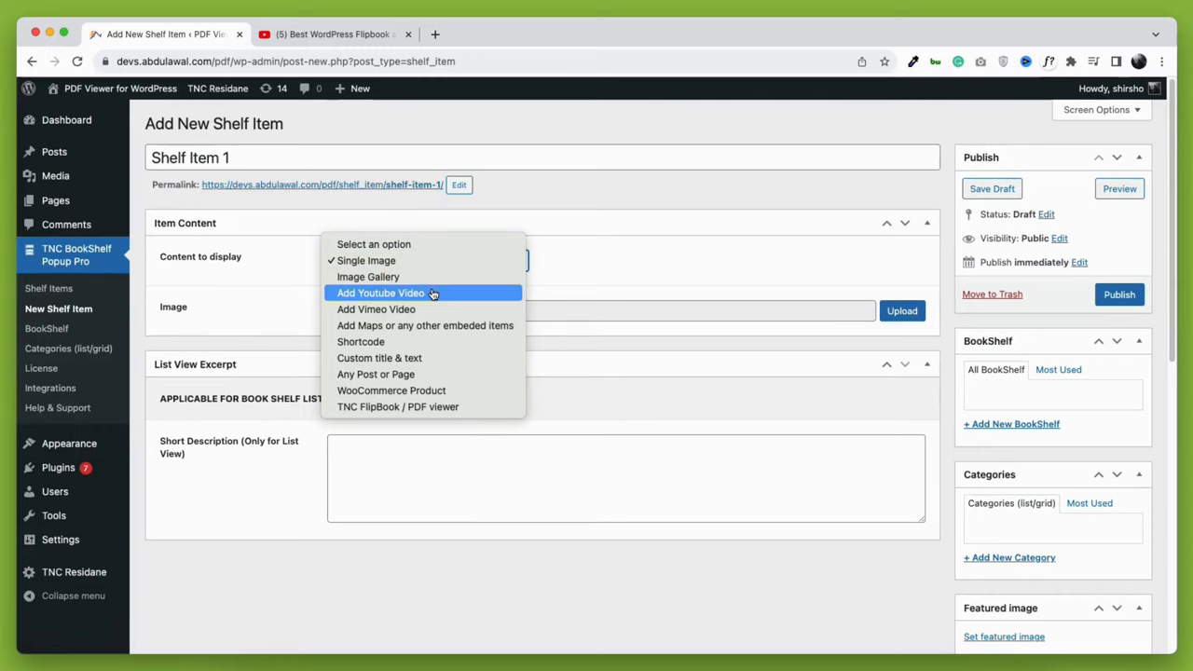
{"action": "mouse_move", "coordinate": [377, 310]}
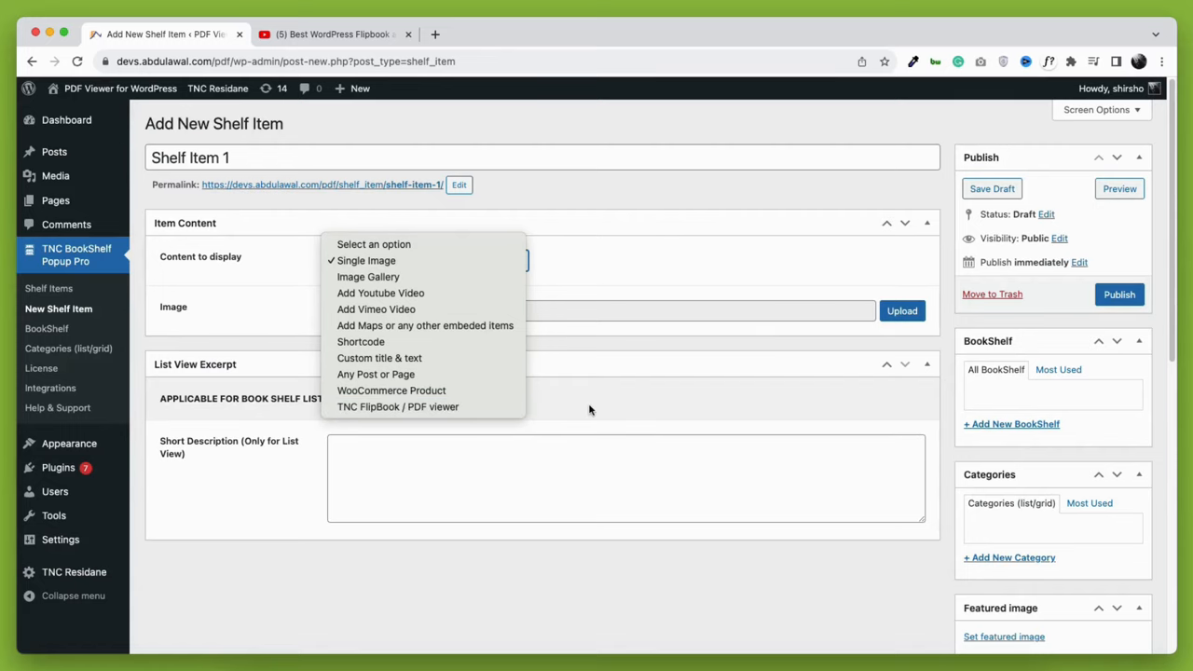
{"action": "left_click", "coordinate": [380, 292]}
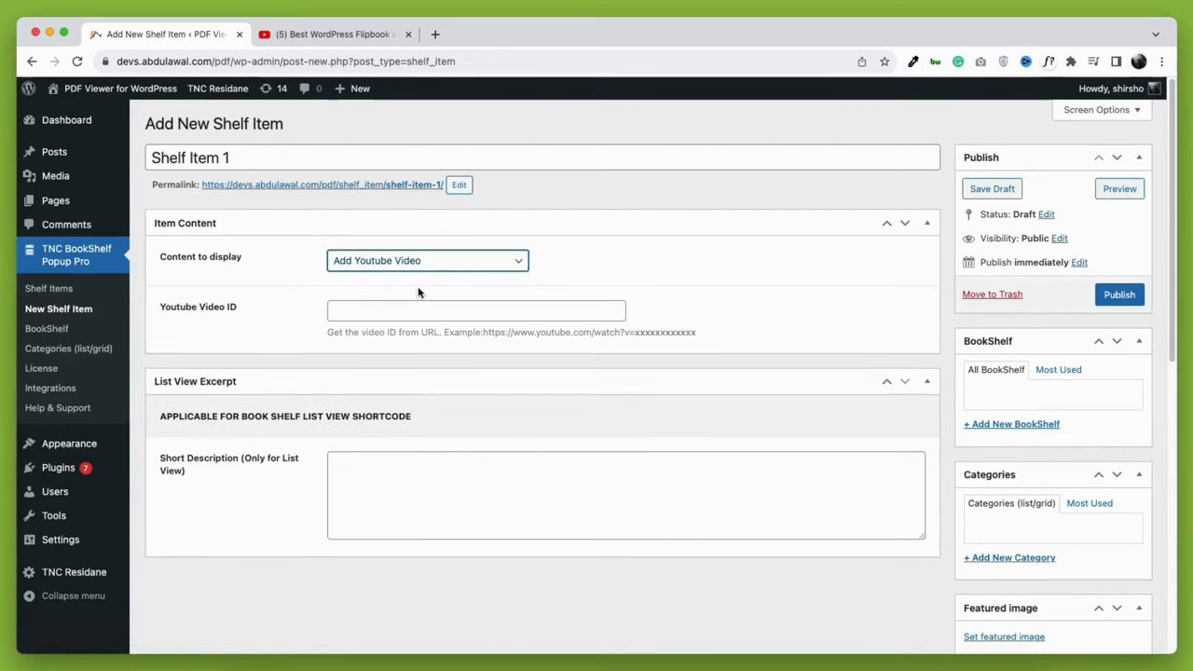
{"action": "left_click", "coordinate": [475, 309]}
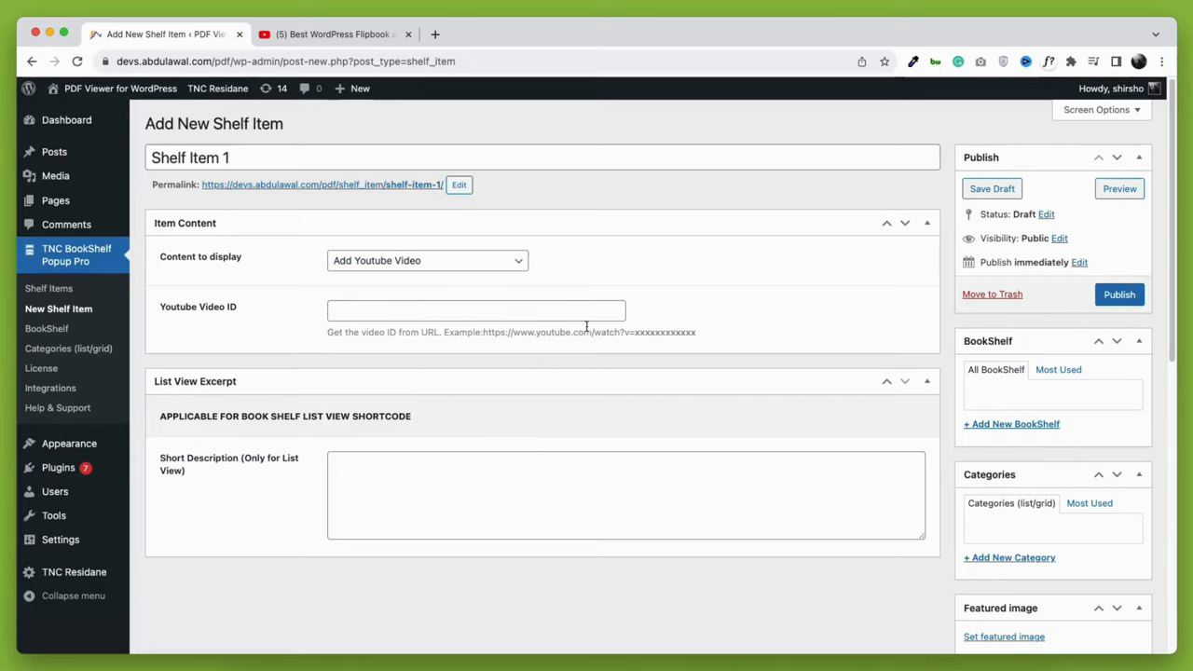
Select the video ID in the YouTube page's address and return to the shelf item editor.
{"action": "left_click", "coordinate": [331, 34]}
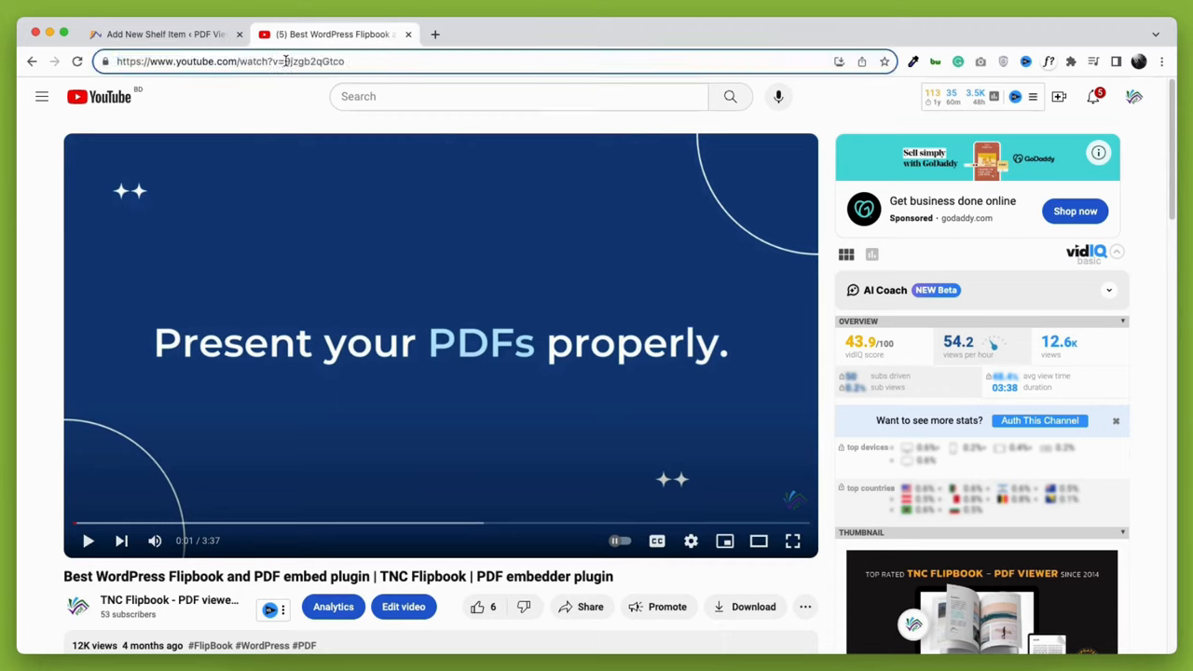
{"action": "double_click", "coordinate": [313, 59]}
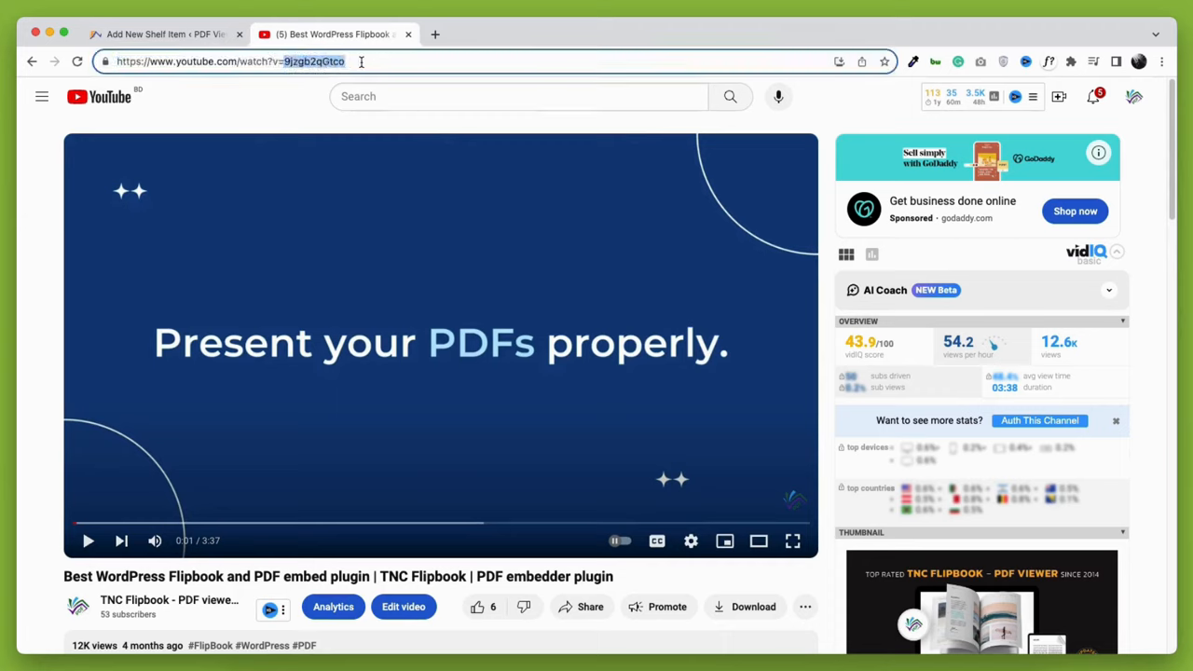
{"action": "left_click", "coordinate": [164, 34]}
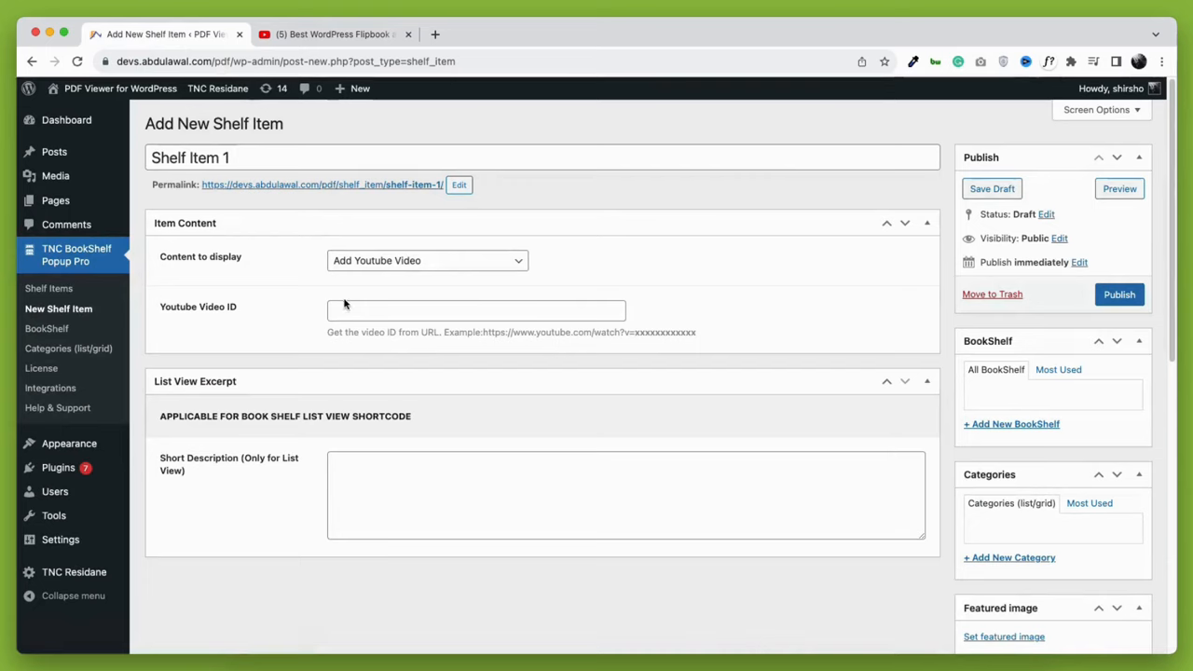
Fill the Youtube Video ID field with 9jzgb2qGtco and publish Shelf Item 1.
{"action": "type", "text": "9jzgb2qGtco"}
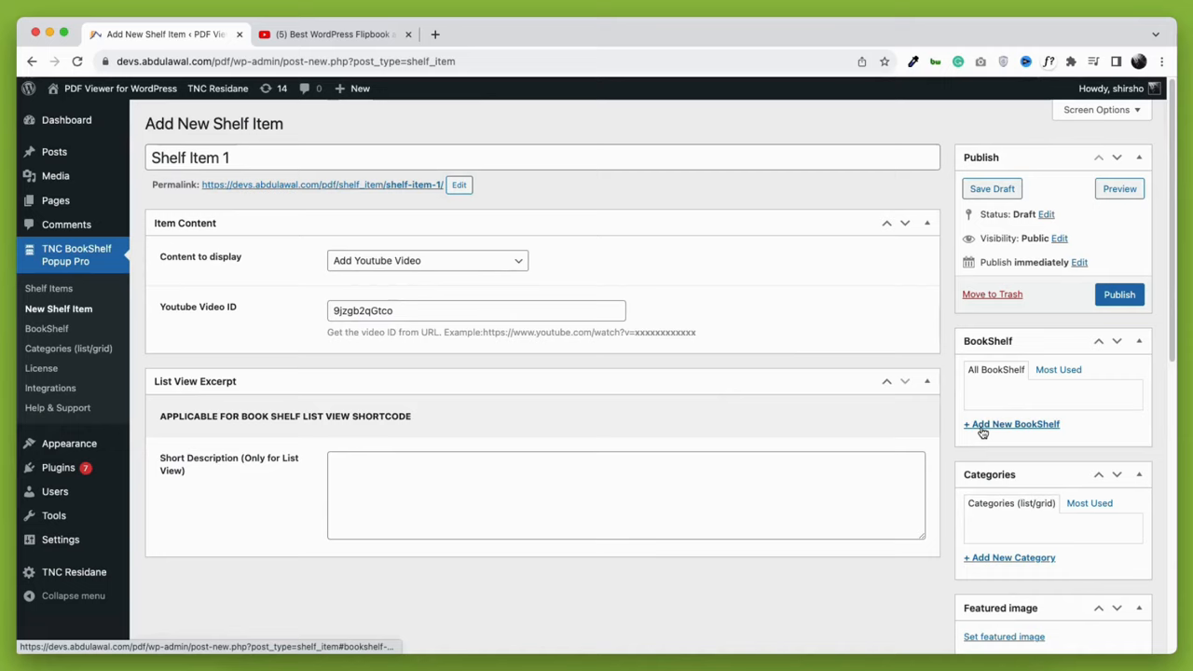
{"action": "scroll", "scroll_direction": "down", "scroll_amount": 3}
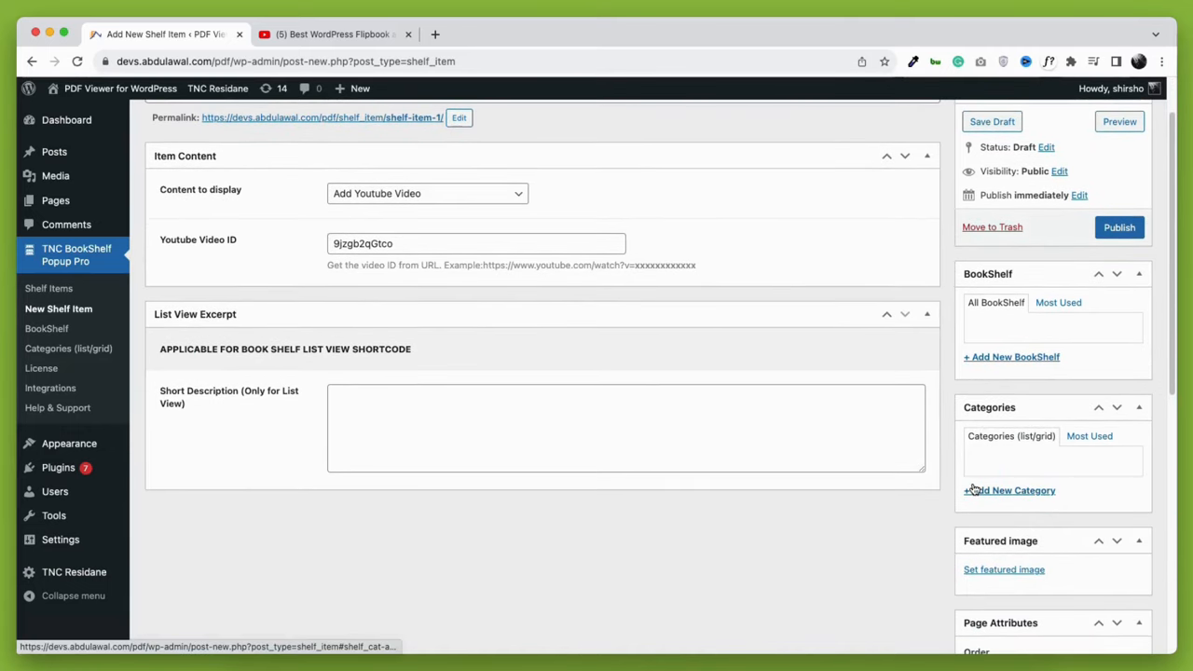
{"action": "scroll", "scroll_direction": "down", "scroll_amount": 3}
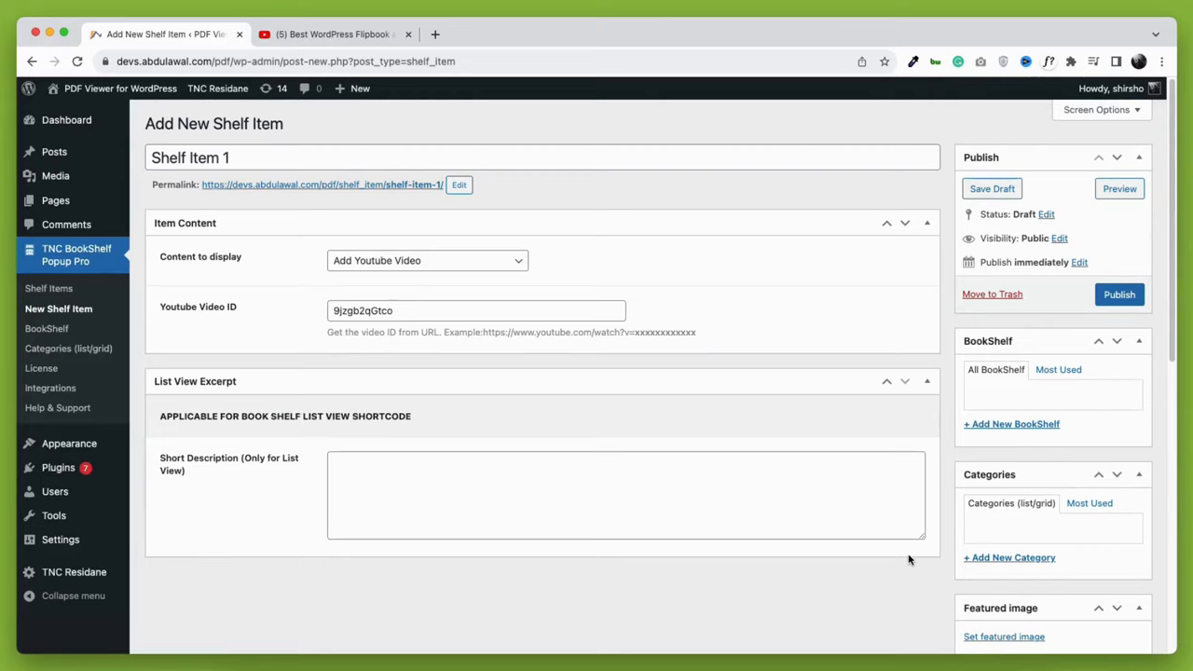
{"action": "left_click", "coordinate": [1119, 294]}
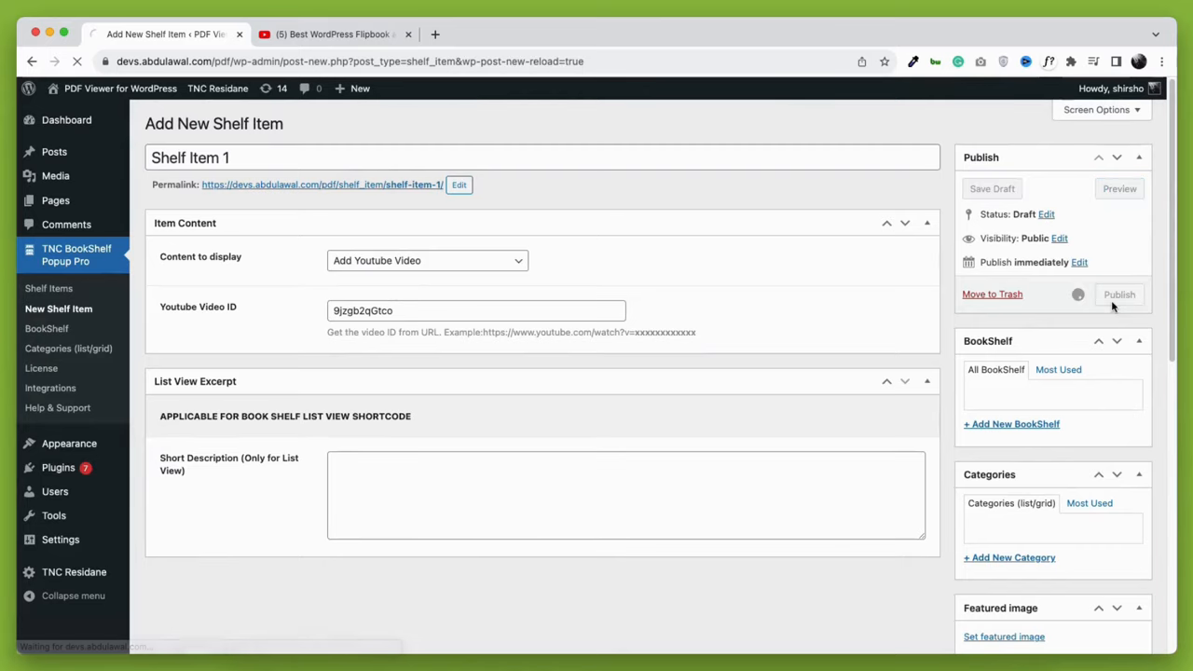
{"action": "left_click", "coordinate": [1118, 294]}
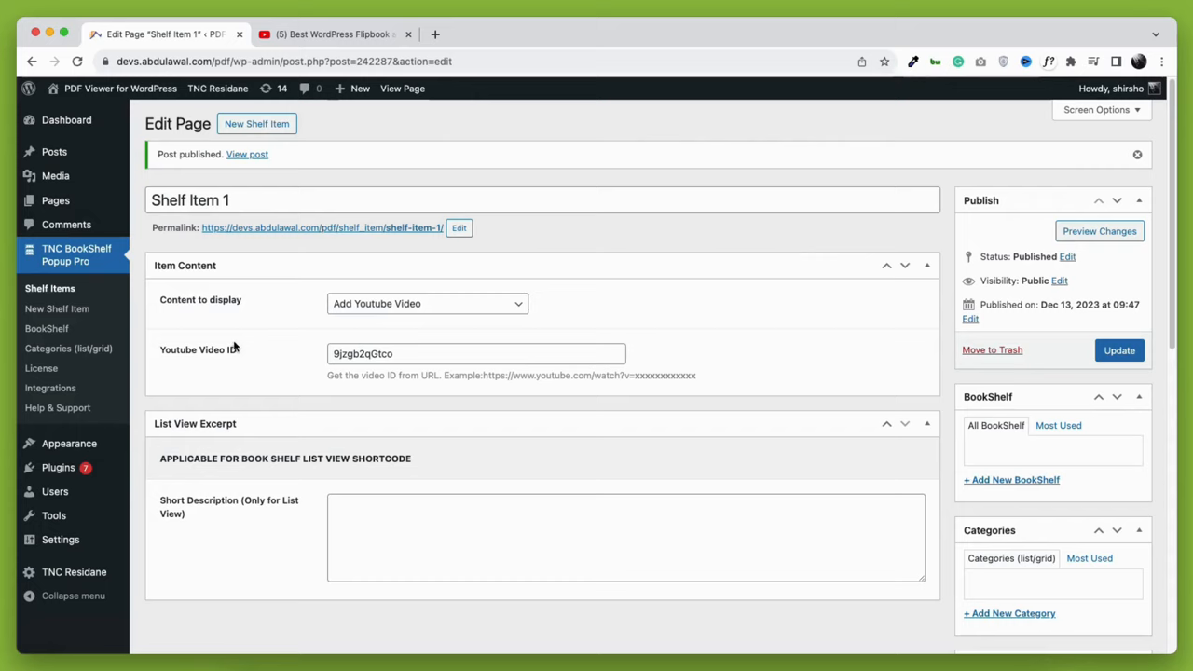
{"action": "mouse_move", "coordinate": [56, 201]}
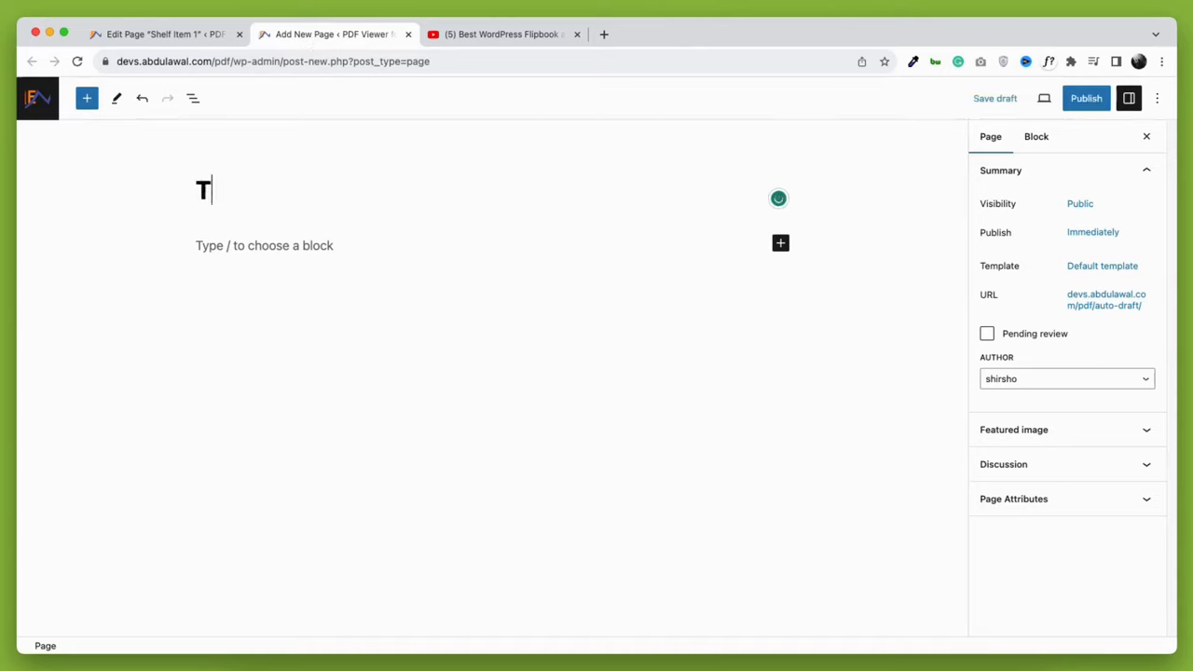
Title the new page 'Test page Popup' and start adding a block beneath it.
{"action": "type", "text": "est page Po"}
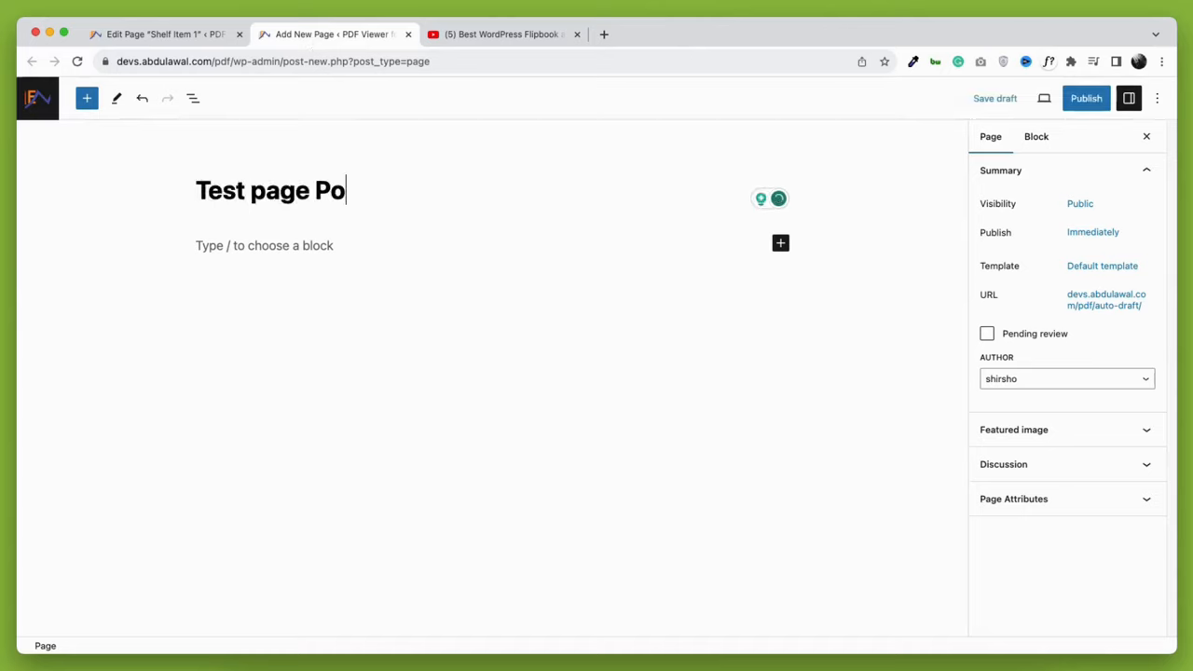
{"action": "type", "text": "pup"}
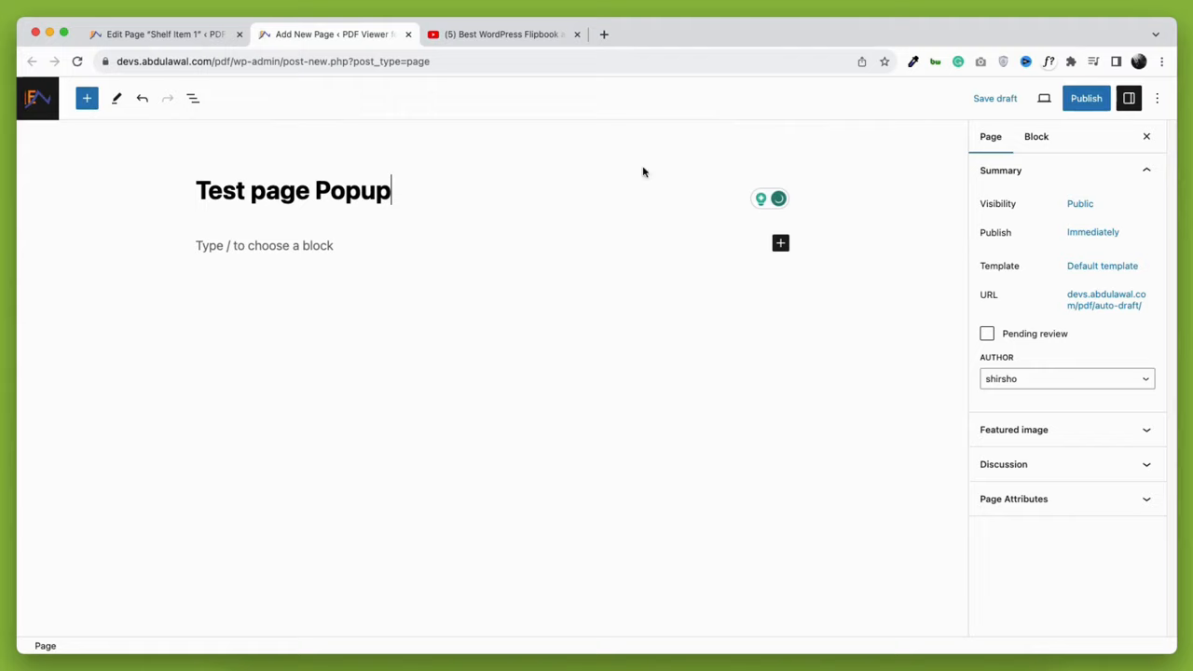
{"action": "left_click", "coordinate": [779, 242]}
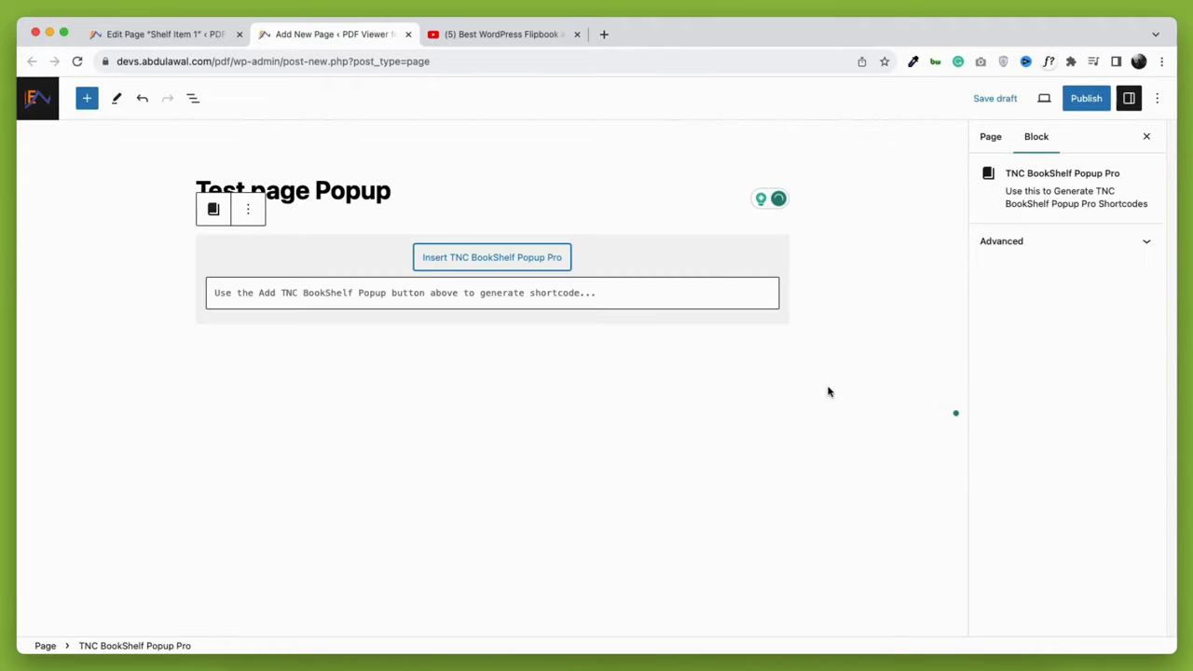
In the shortcode generator choose the Popup type with Shelf item 1 as its item.
{"action": "left_click", "coordinate": [492, 257]}
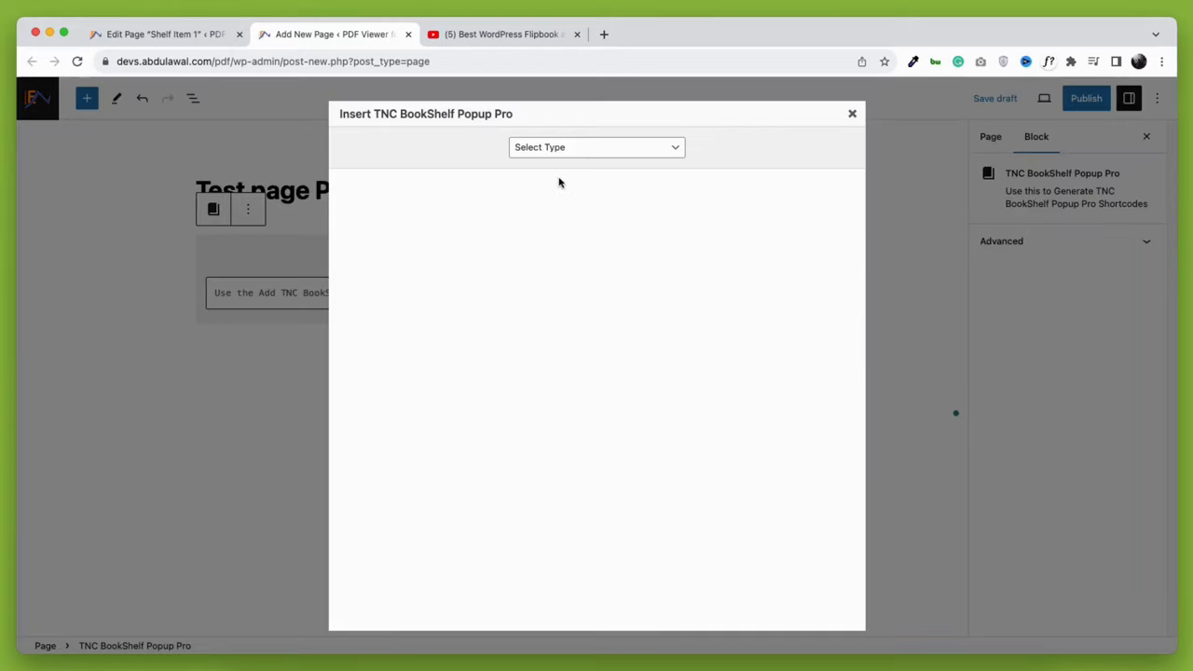
{"action": "left_click", "coordinate": [596, 147]}
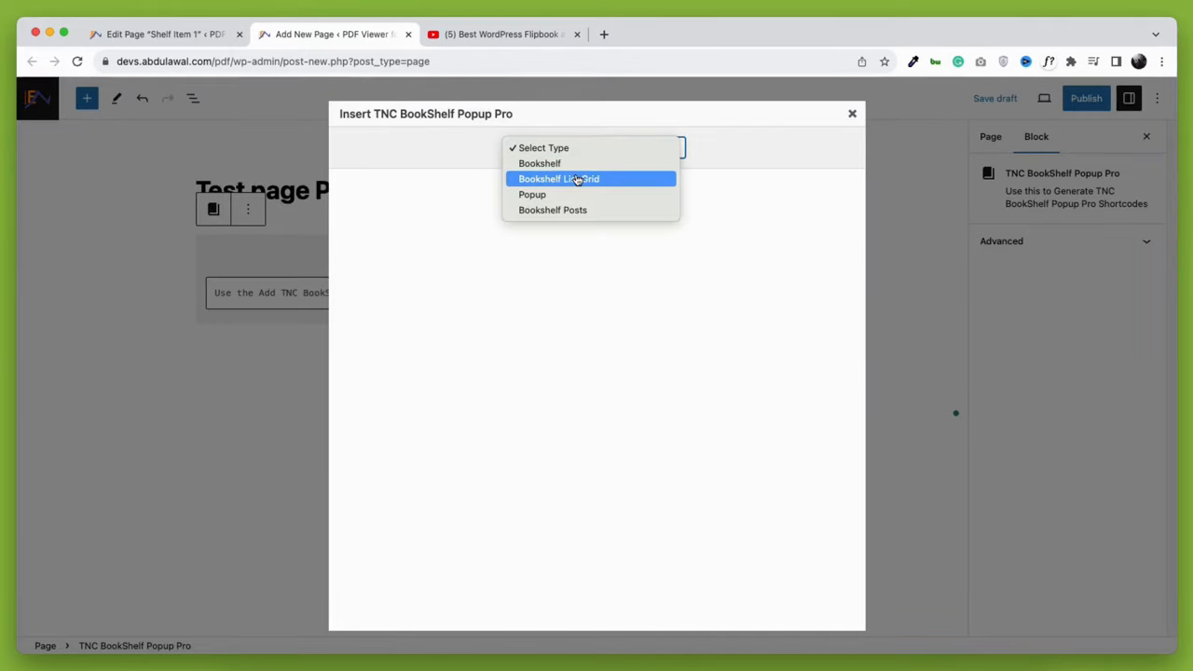
{"action": "mouse_move", "coordinate": [533, 194]}
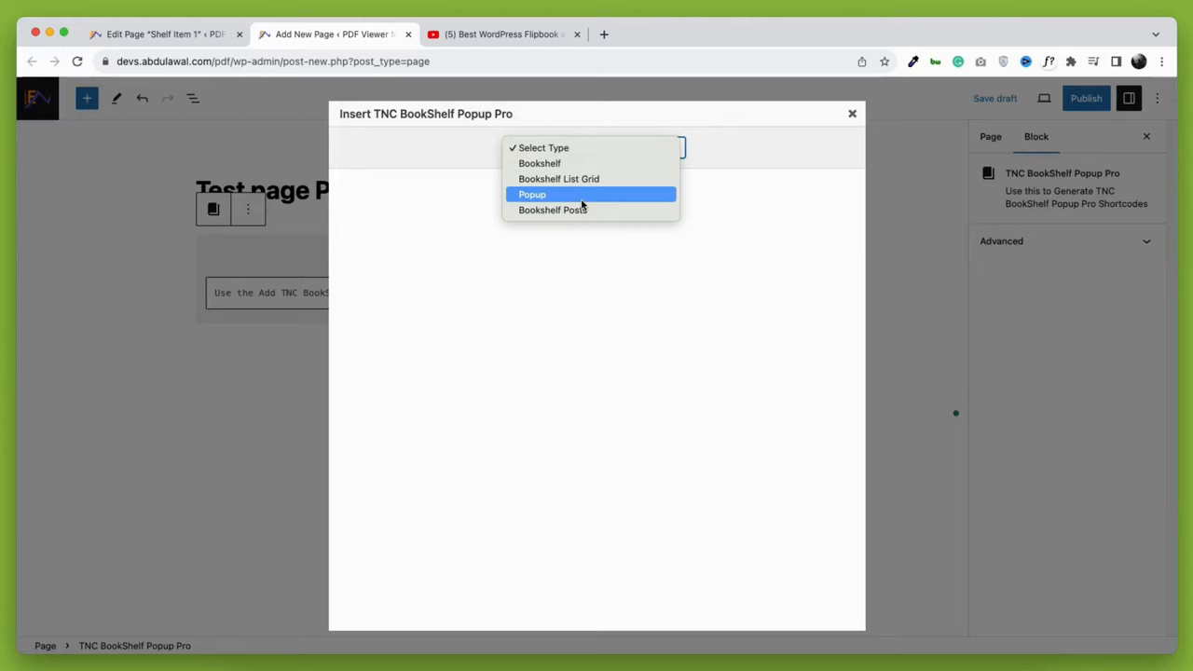
{"action": "left_click", "coordinate": [533, 194]}
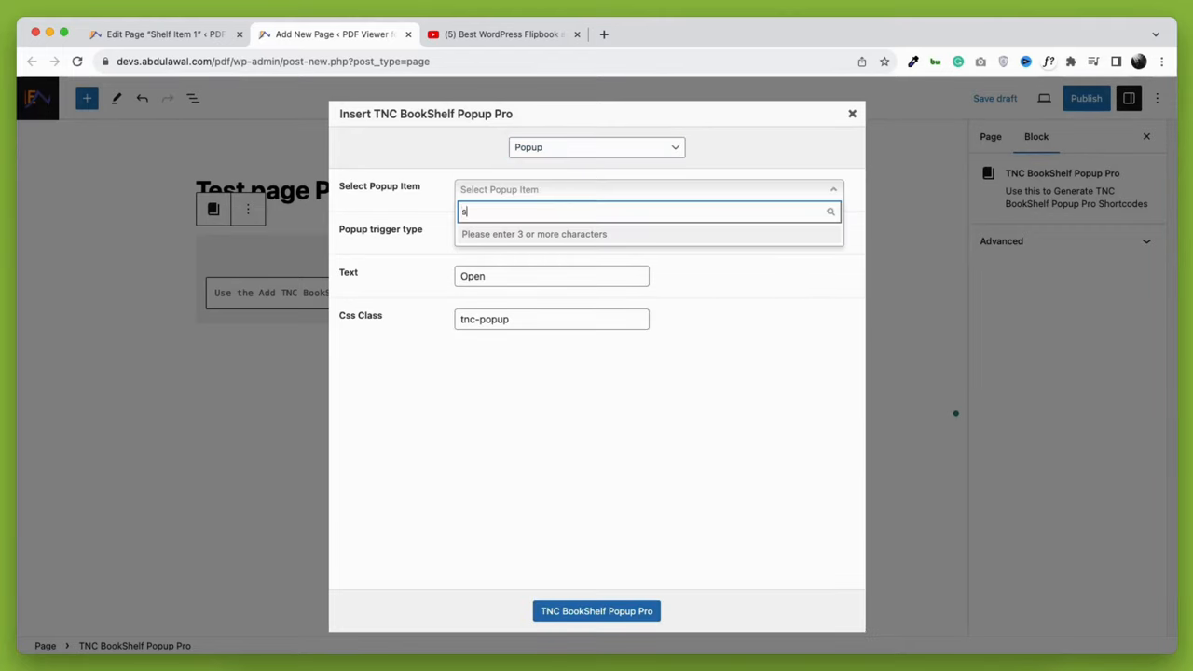
{"action": "type", "text": "shelf"}
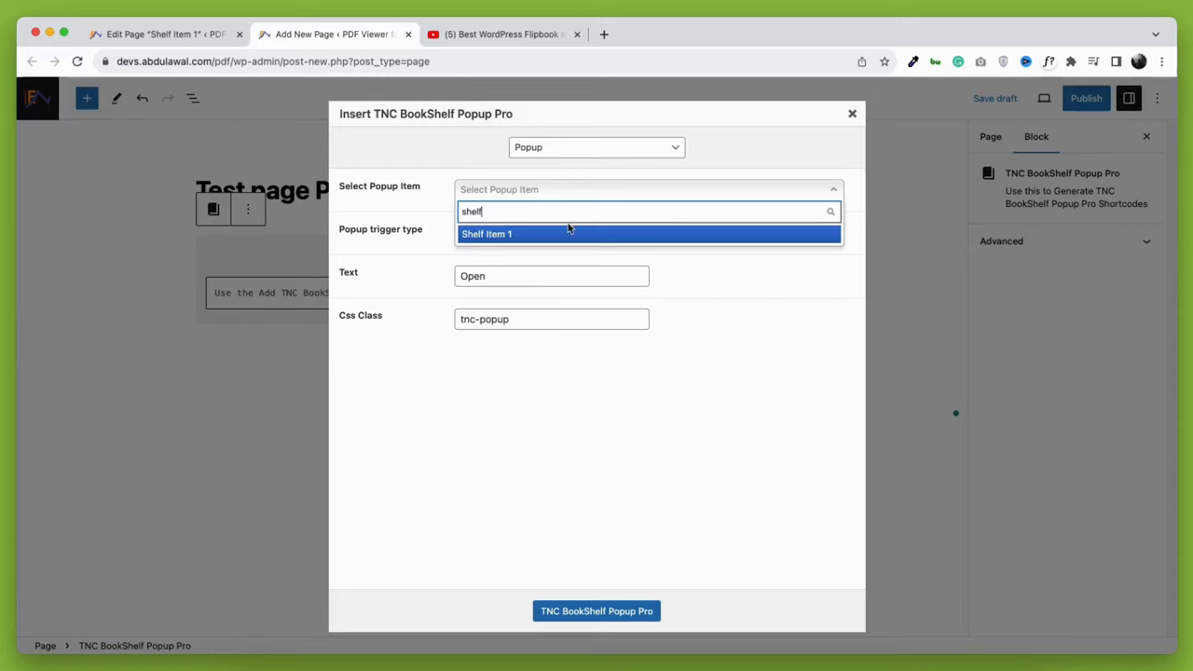
{"action": "left_click", "coordinate": [485, 235]}
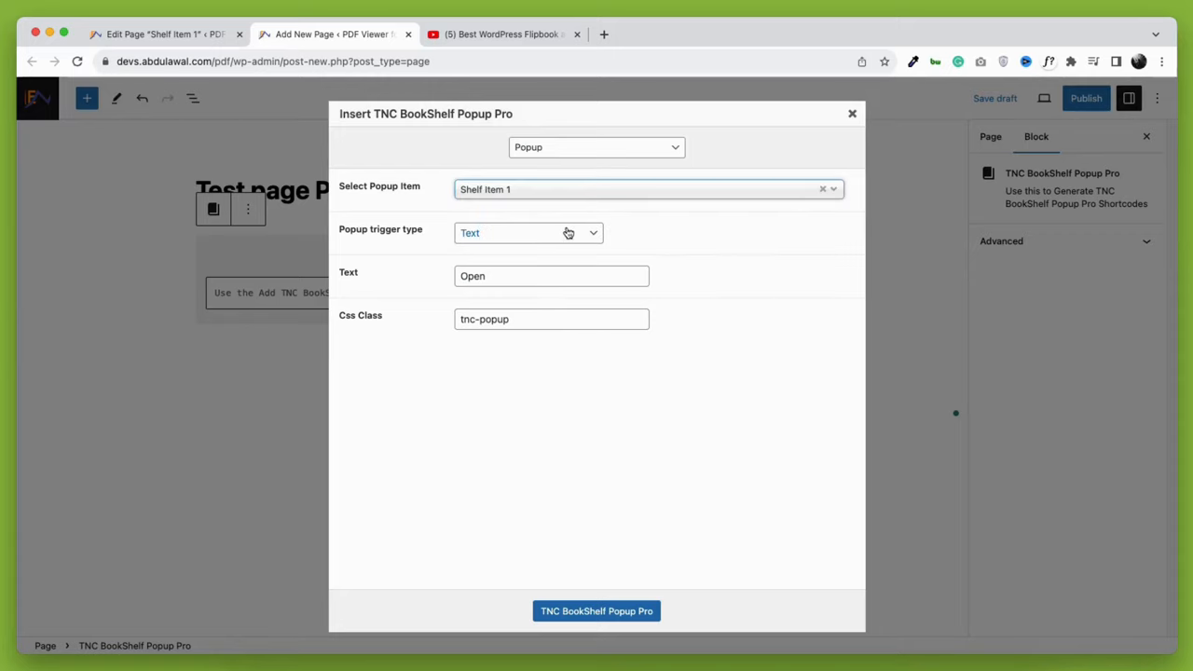
Set the trigger to Text labelled 'Popup Text' and generate the shortcode into the block.
{"action": "left_click", "coordinate": [529, 231]}
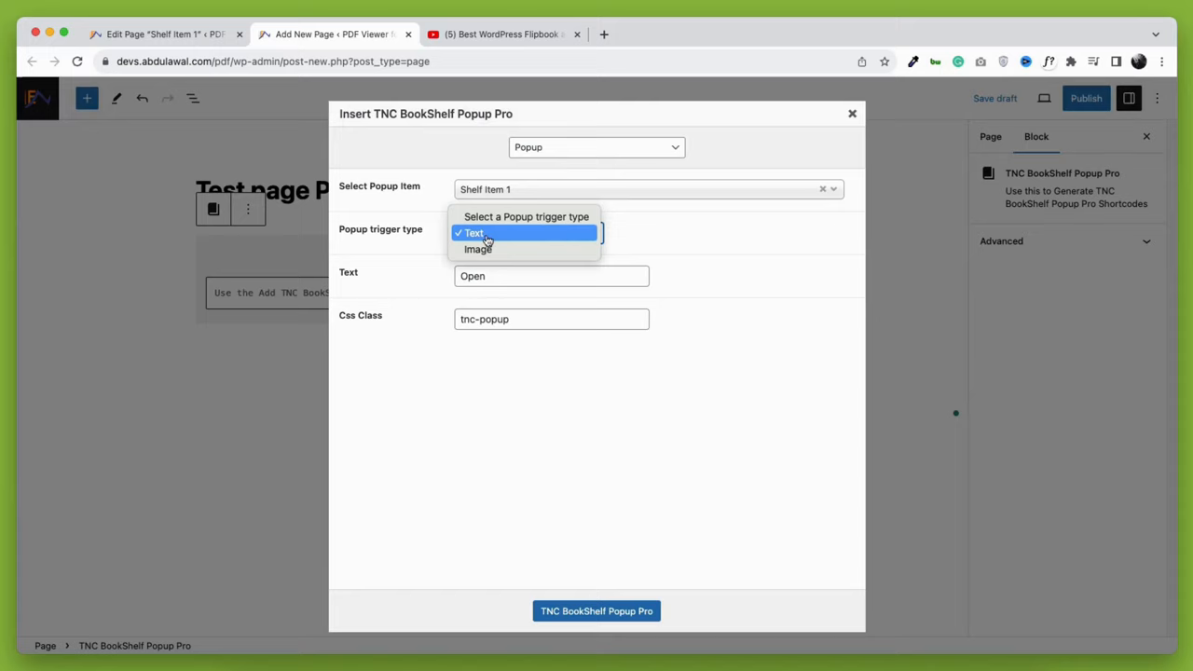
{"action": "mouse_move", "coordinate": [520, 244]}
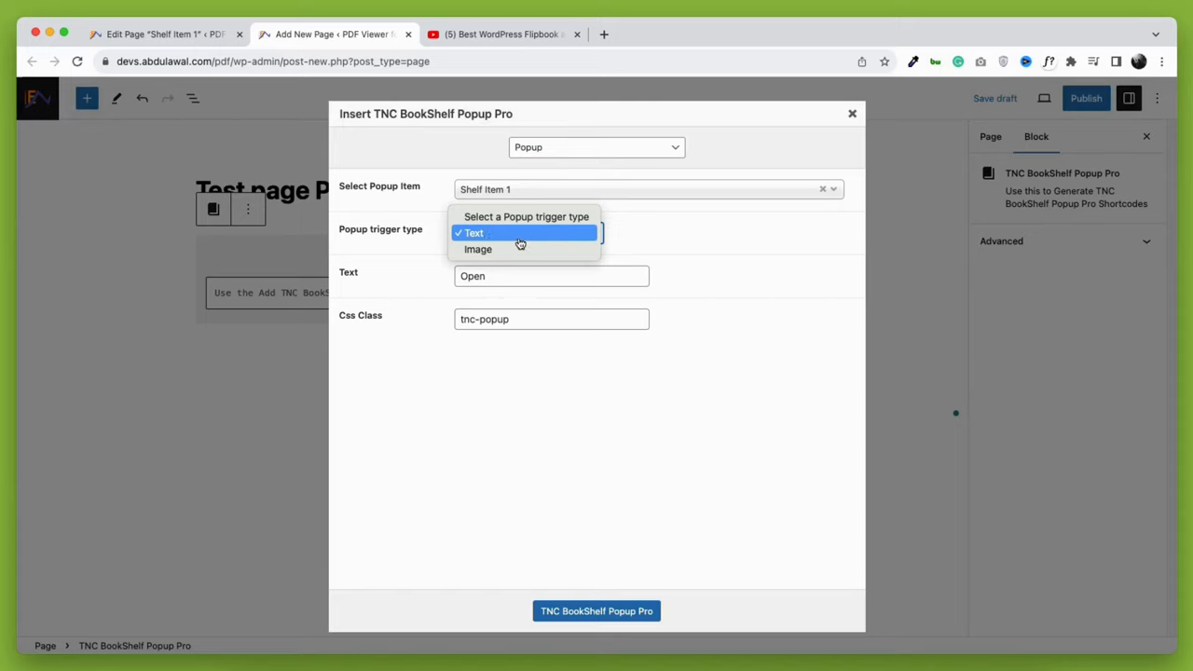
{"action": "left_click", "coordinate": [474, 233]}
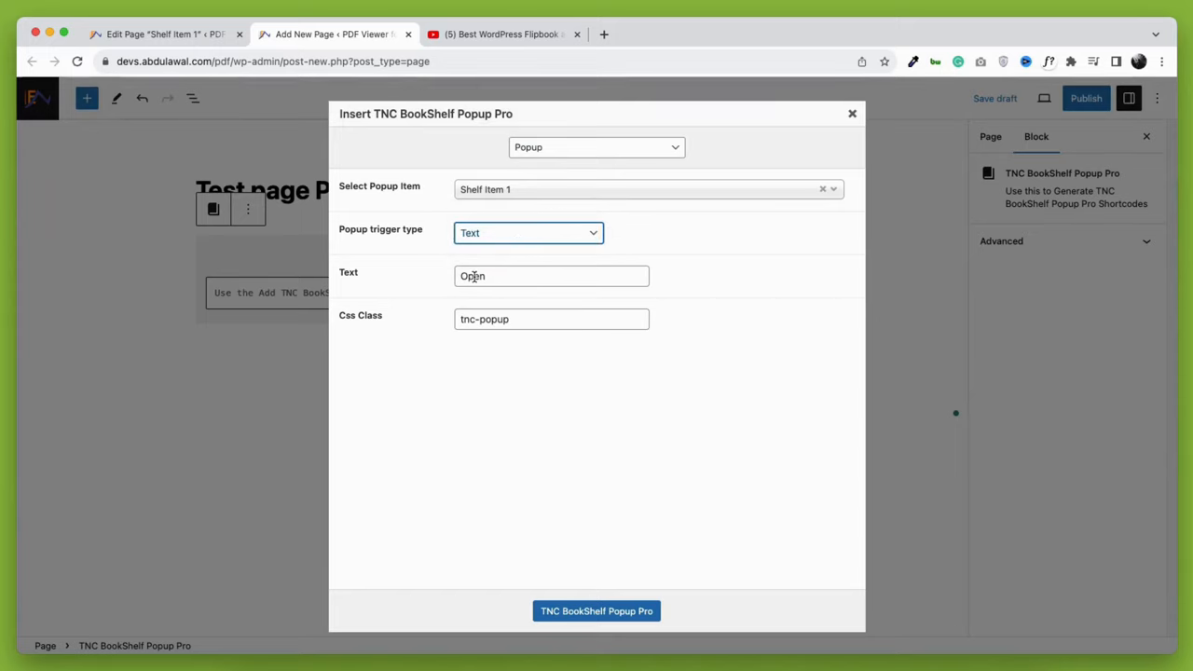
{"action": "type", "text": "Popup Text"}
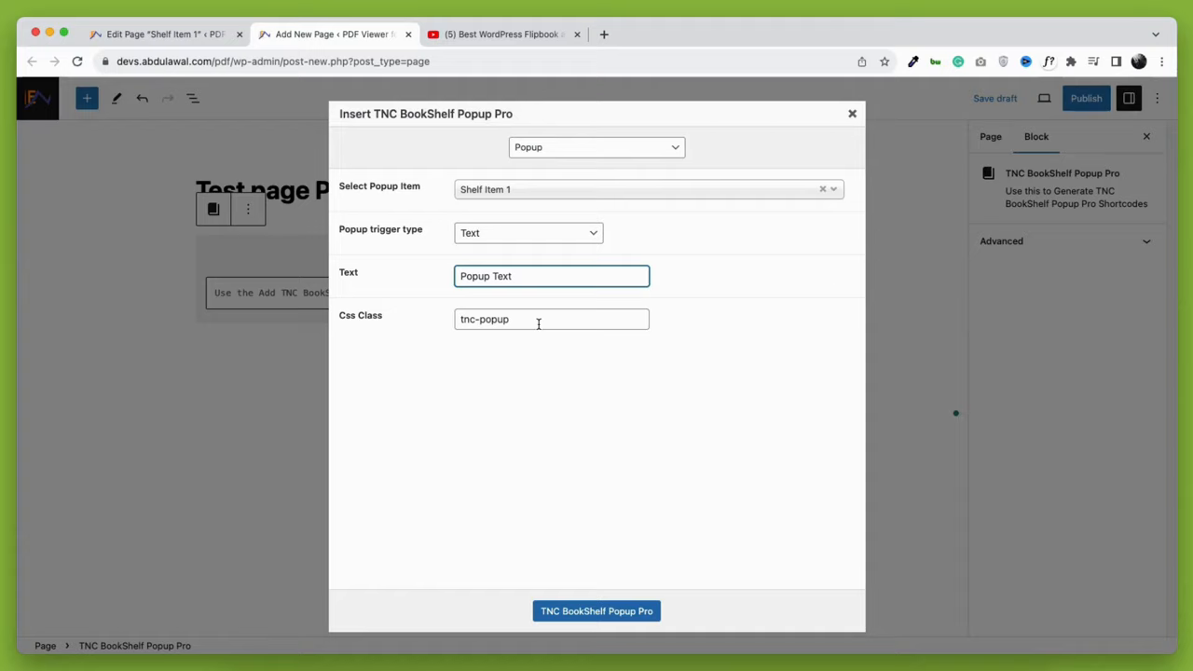
{"action": "left_click", "coordinate": [596, 612]}
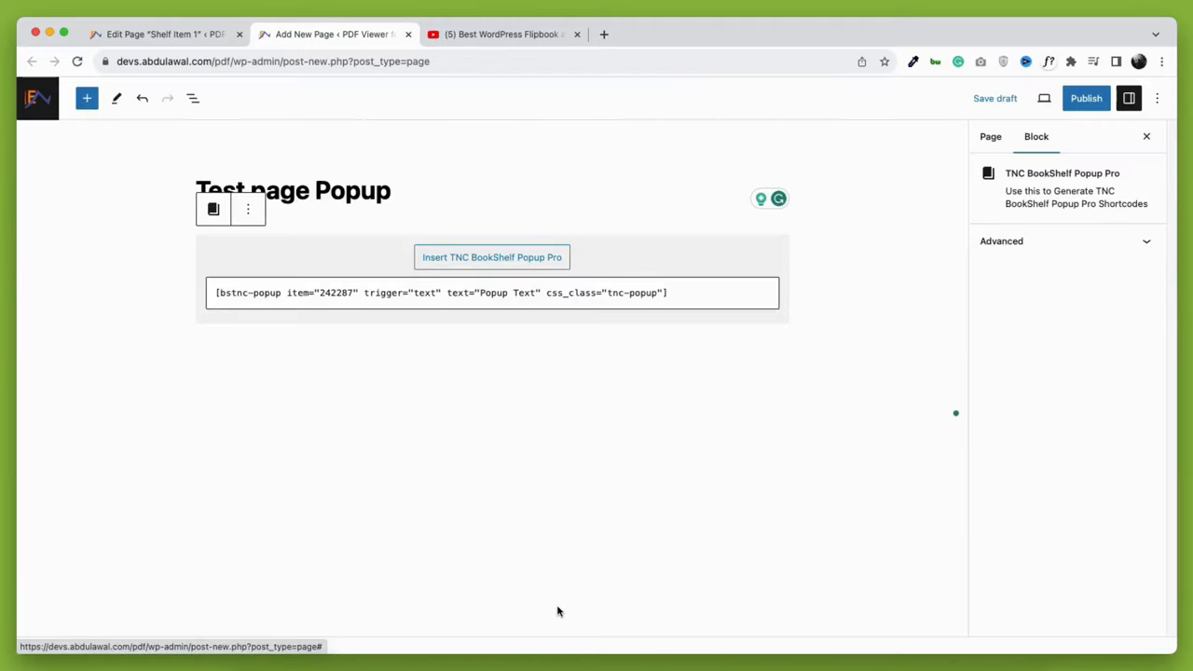
Publish the Test page Popup page and view it on the live site.
{"action": "left_click", "coordinate": [1085, 97]}
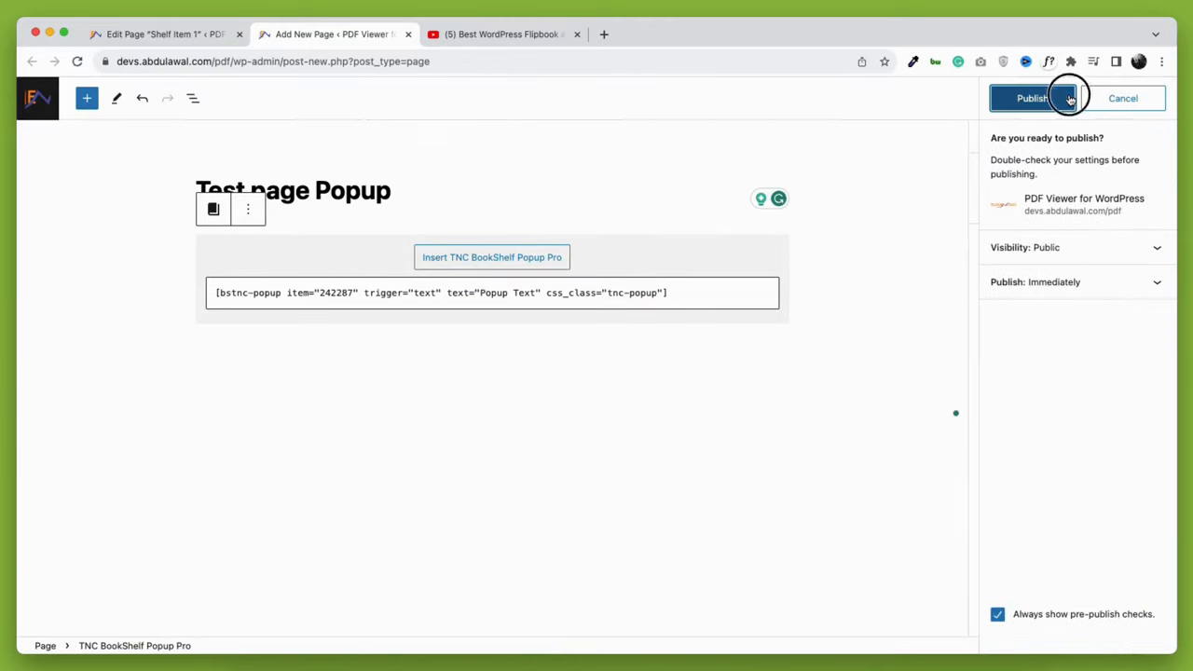
{"action": "left_click", "coordinate": [1031, 96]}
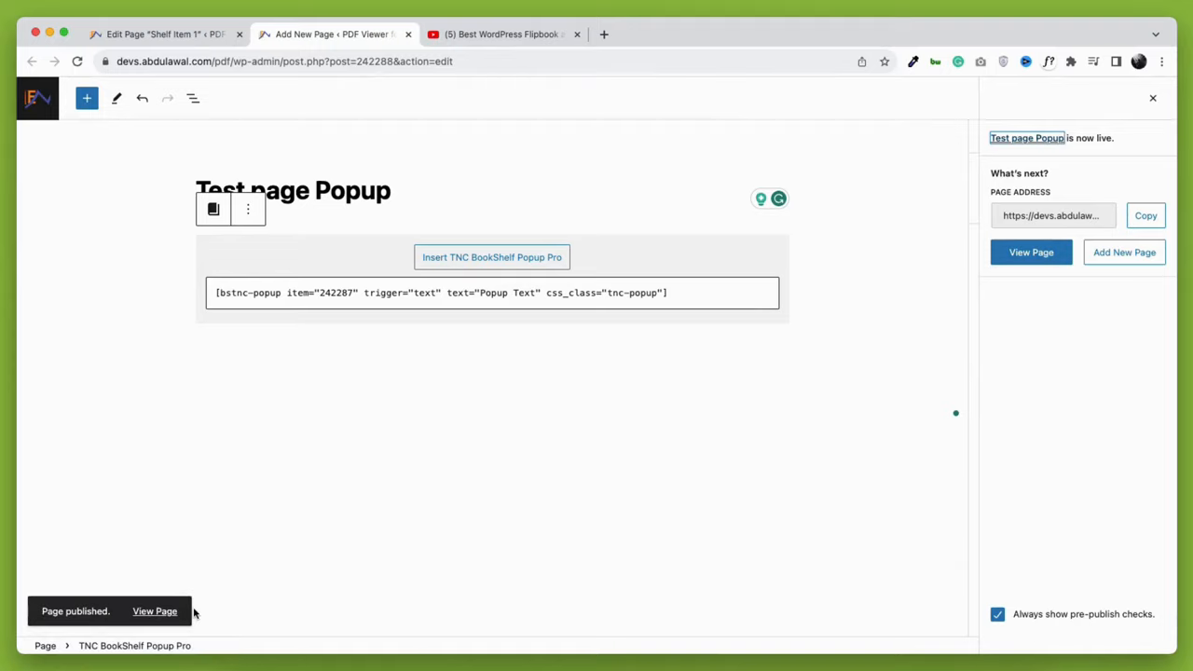
{"action": "left_click", "coordinate": [155, 611]}
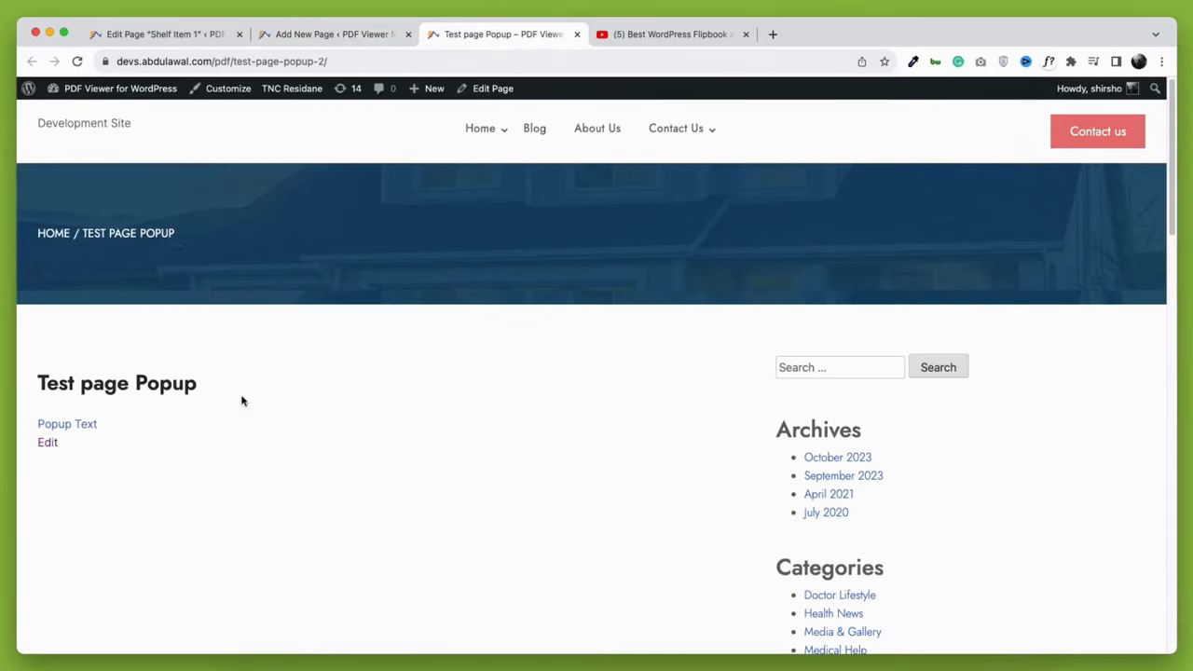
{"action": "mouse_move", "coordinate": [67, 425]}
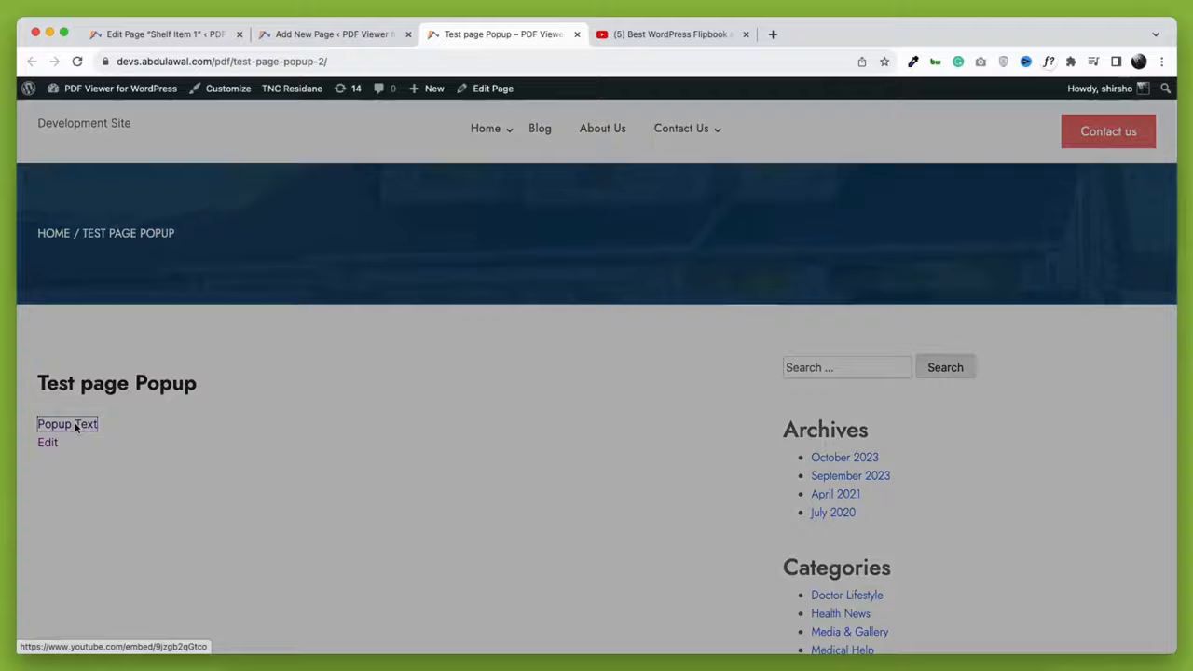
Open the video popup from the Popup Text link, play it, close it and return to the editor.
{"action": "left_click", "coordinate": [54, 425]}
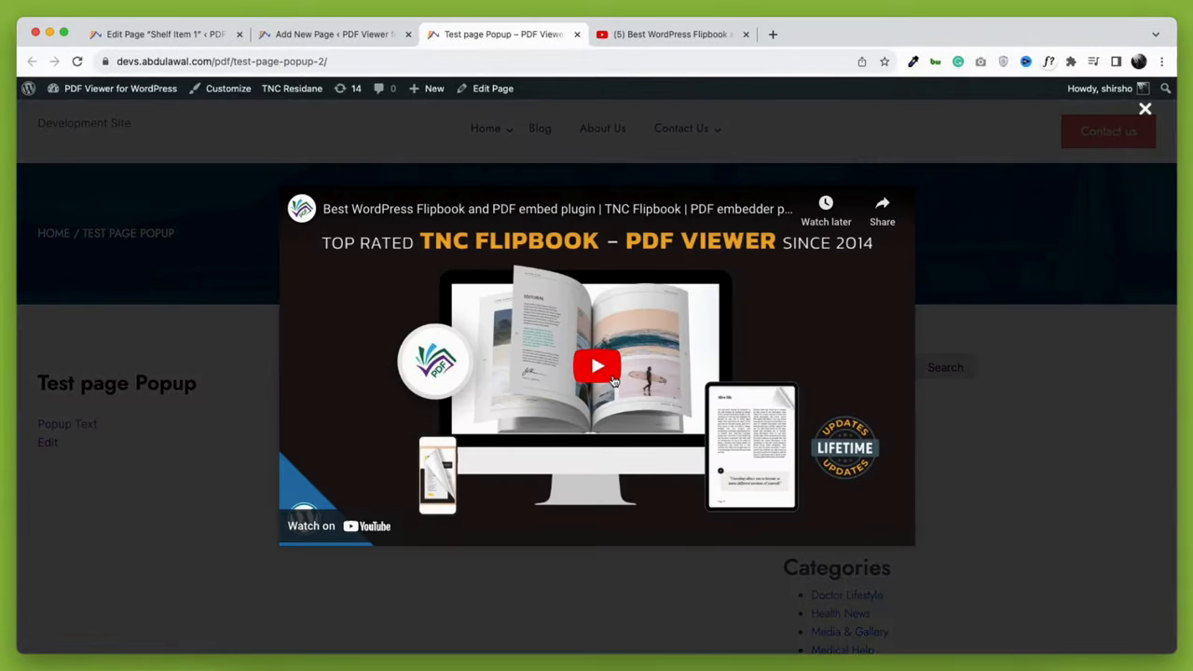
{"action": "left_click", "coordinate": [596, 366]}
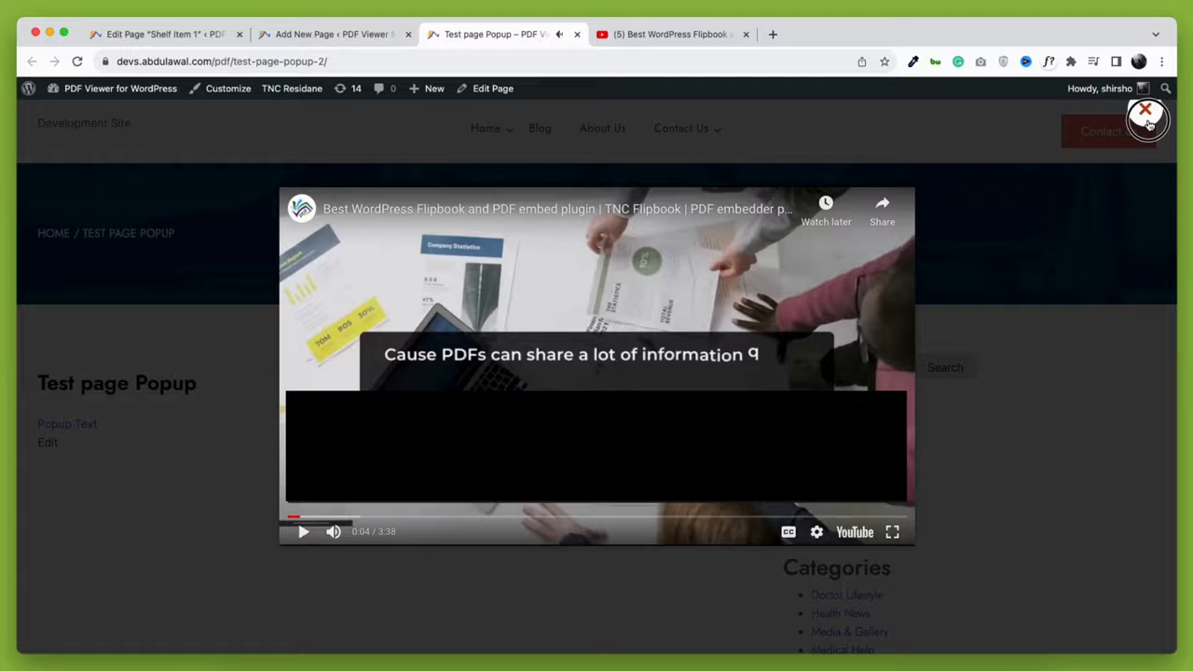
{"action": "left_click", "coordinate": [1145, 112]}
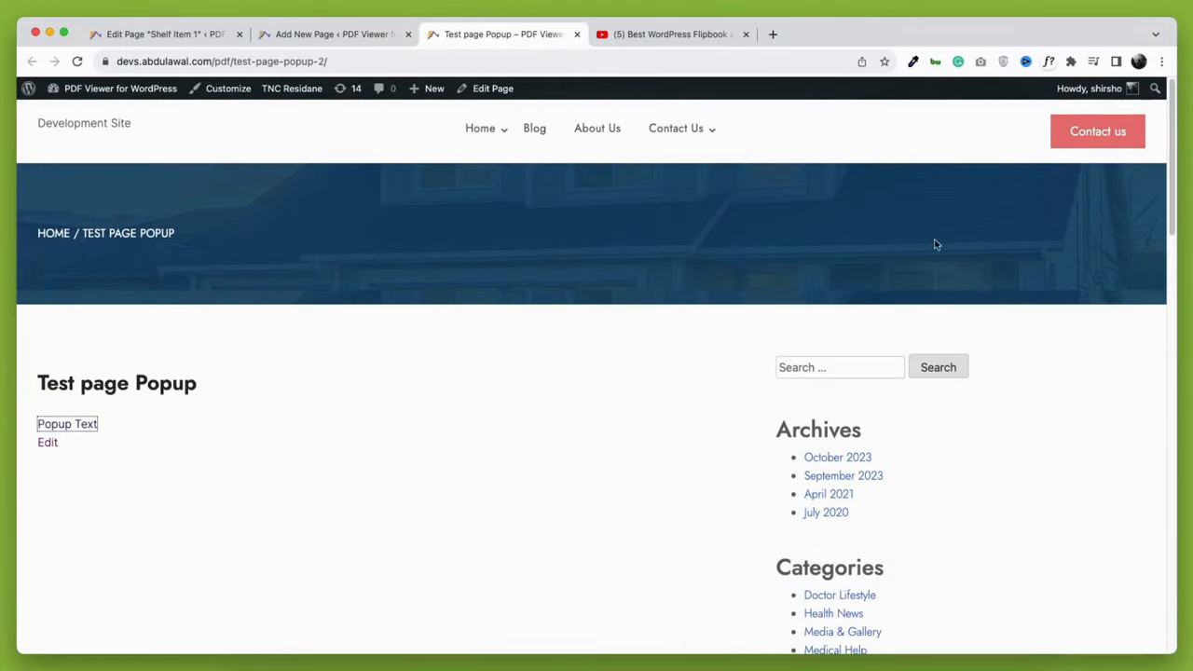
{"action": "left_click", "coordinate": [332, 33]}
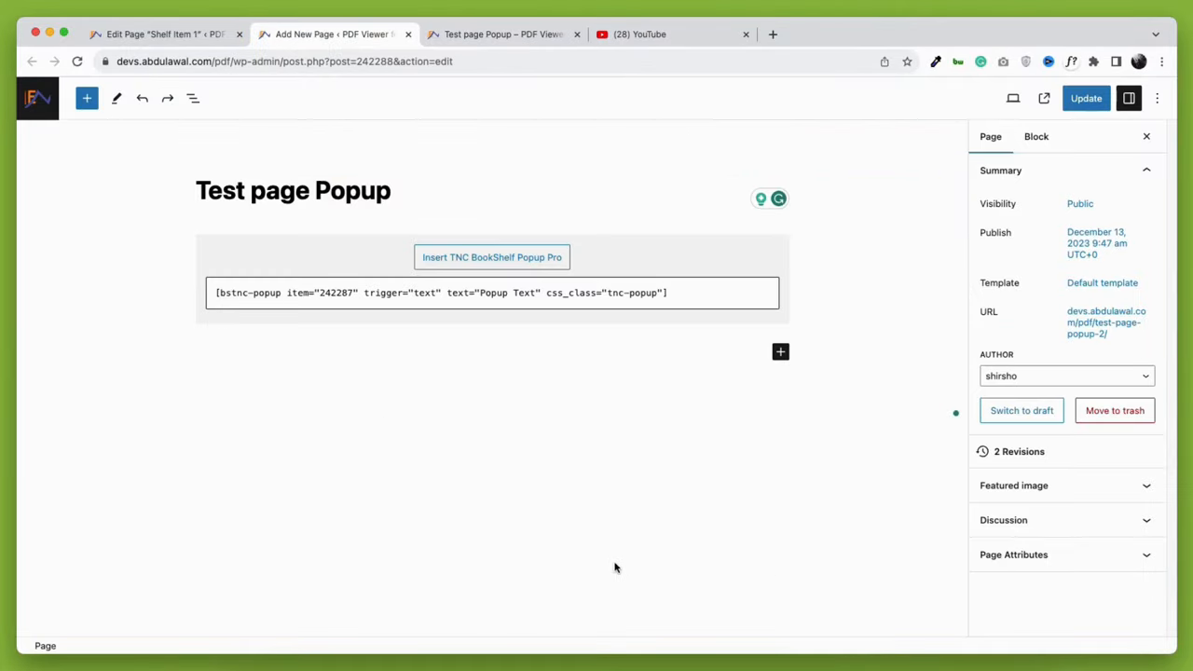
{"action": "mouse_move", "coordinate": [723, 270]}
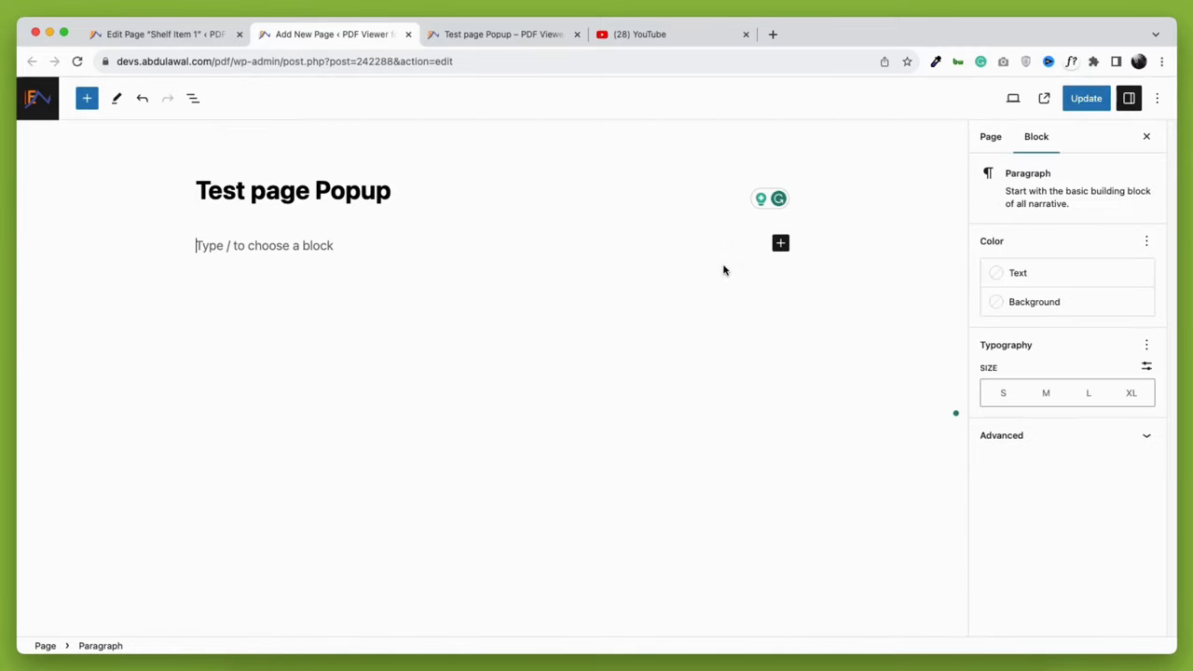
Add a TNC BookShelf Popup Pro block for Shelf Item 1 triggered by The-Pros-and-Cons.png image and generate its shortcode.
{"action": "left_click", "coordinate": [779, 242]}
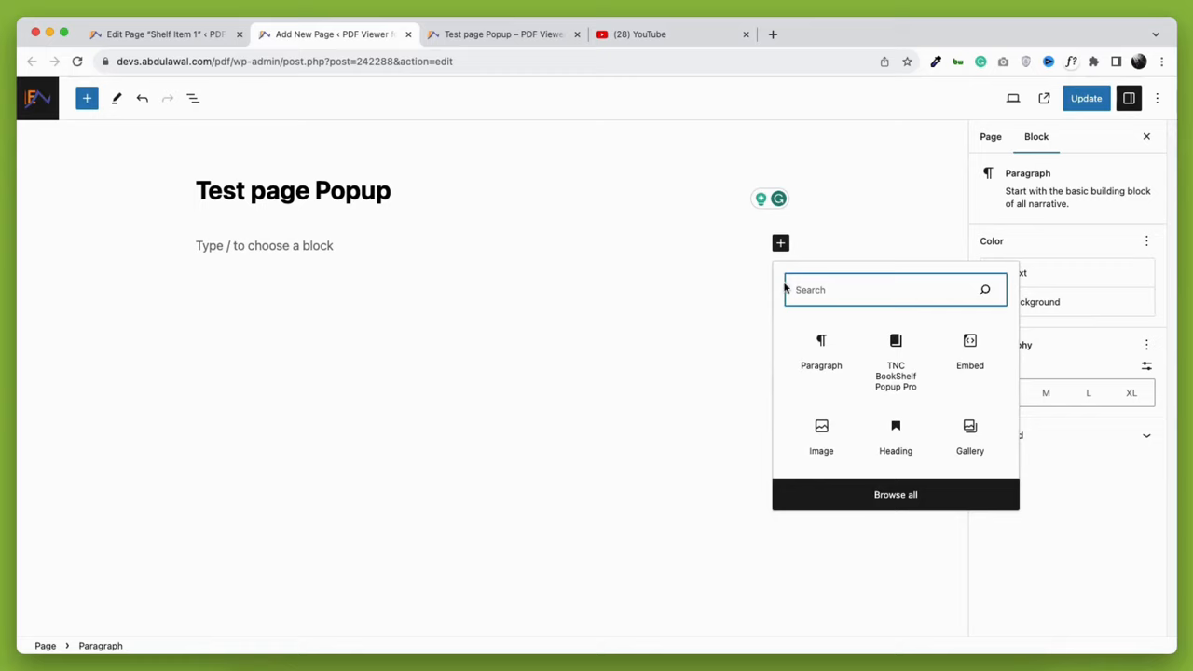
{"action": "left_click", "coordinate": [895, 358]}
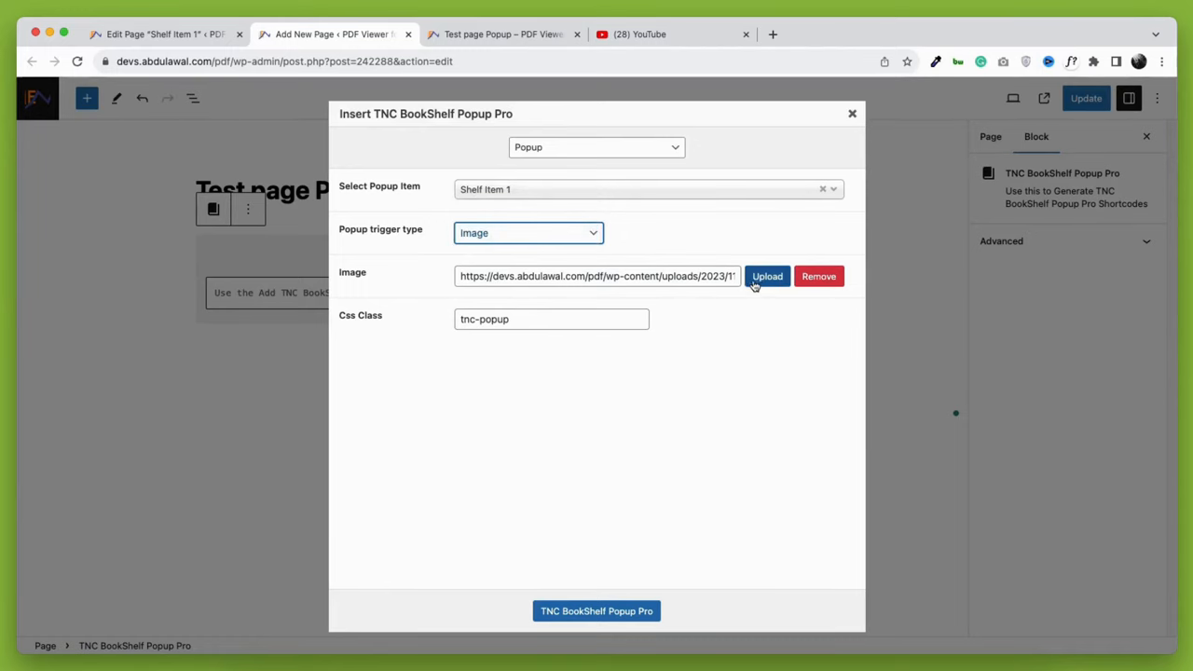
{"action": "left_click", "coordinate": [766, 276]}
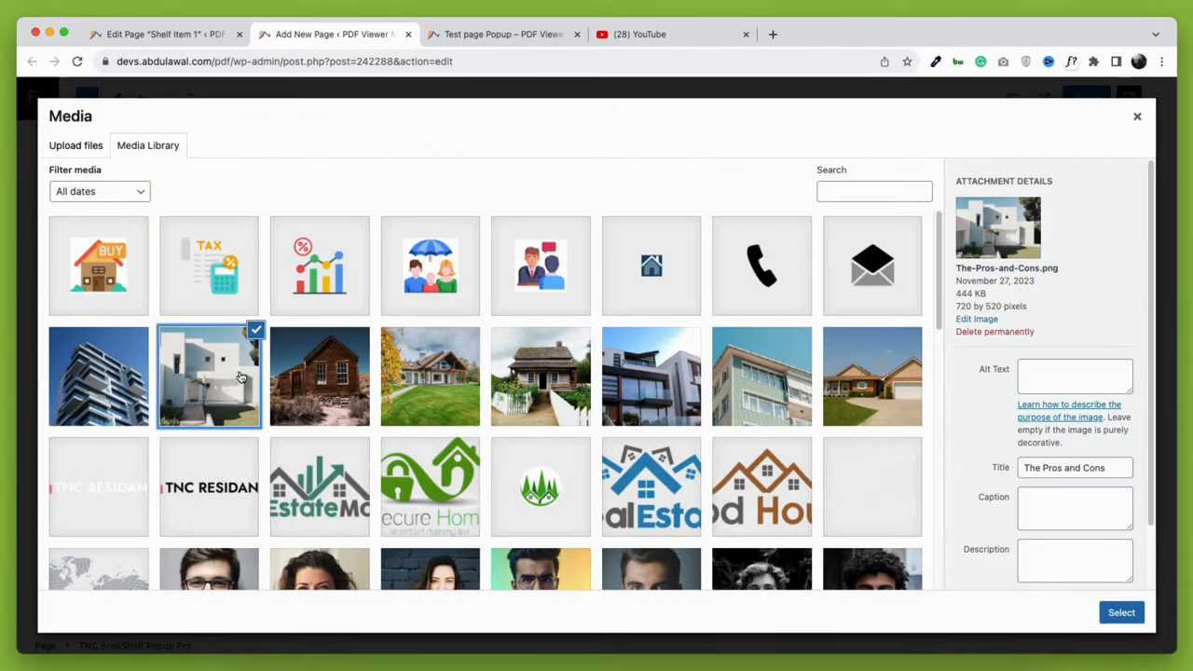
{"action": "left_click", "coordinate": [1120, 611]}
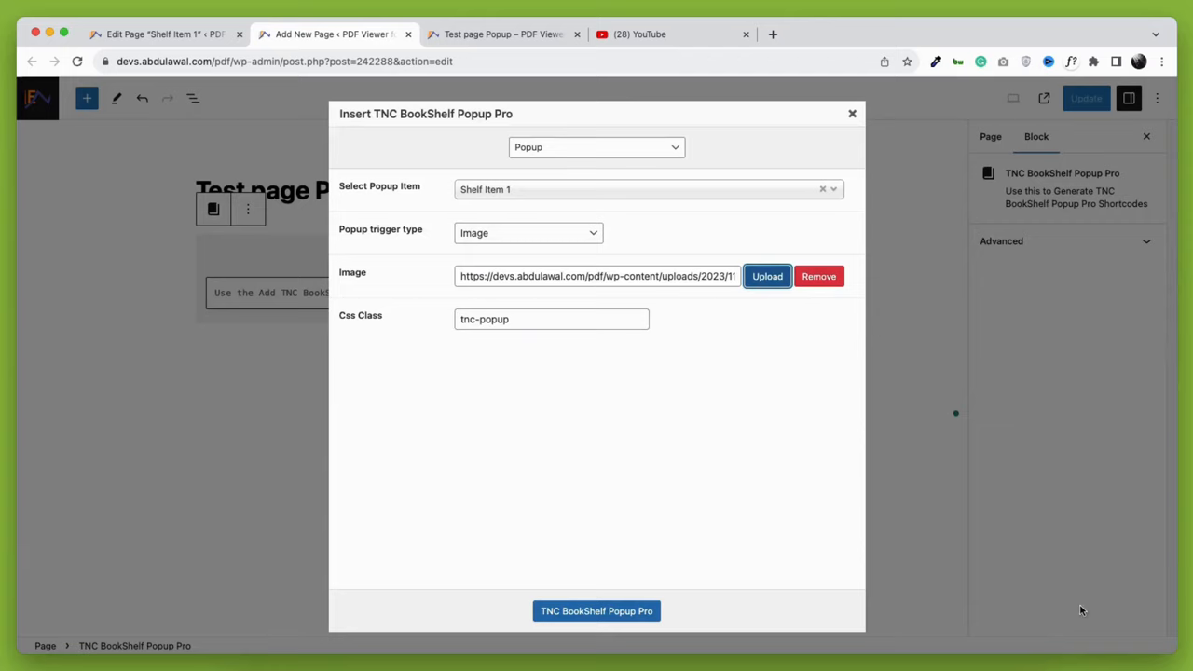
{"action": "left_click", "coordinate": [597, 611]}
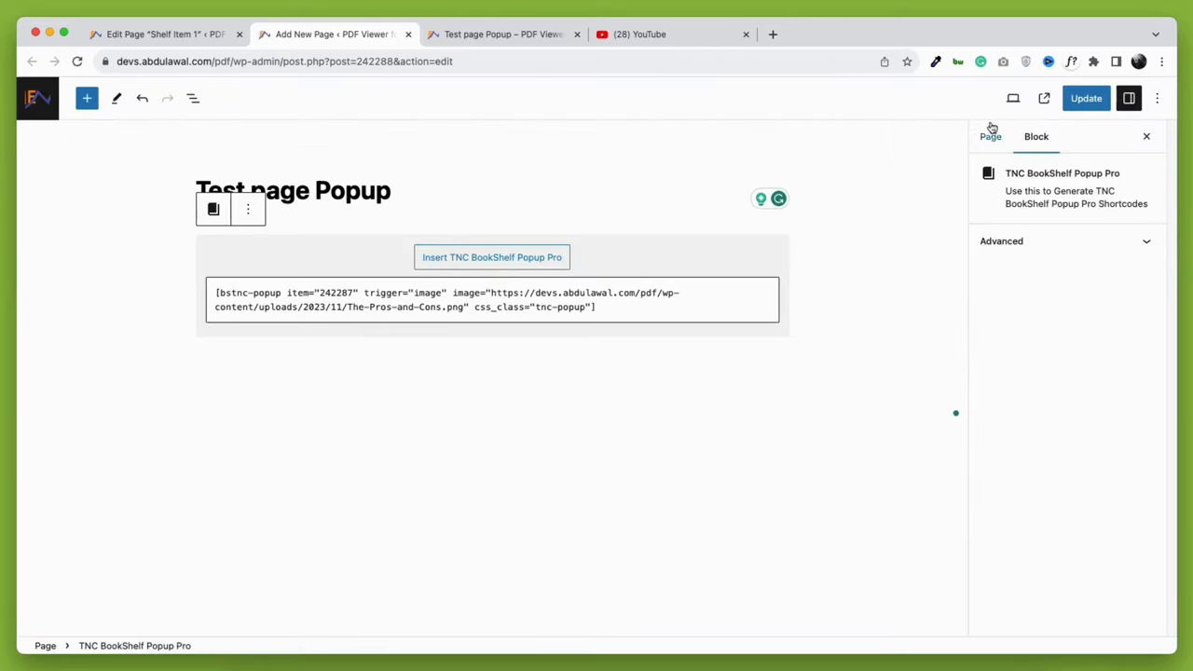
View the live page to confirm the house image trigger, then return to Shelf Item 1's editor.
{"action": "left_click", "coordinate": [1084, 97]}
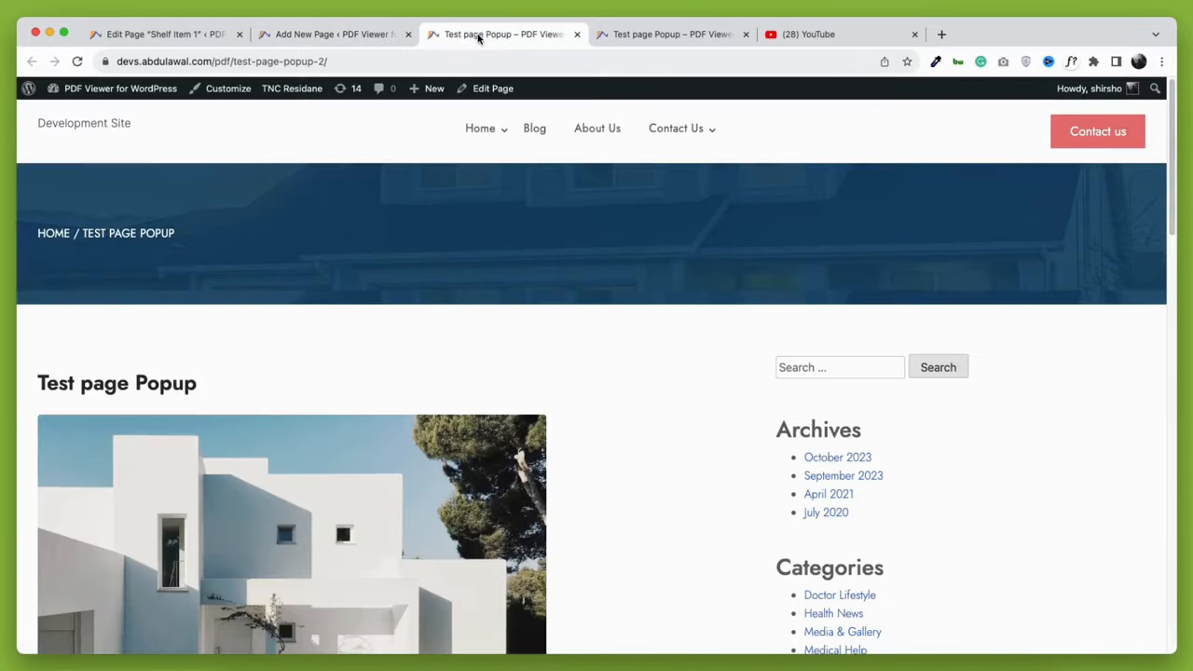
{"action": "scroll", "scroll_direction": "down", "scroll_amount": 3}
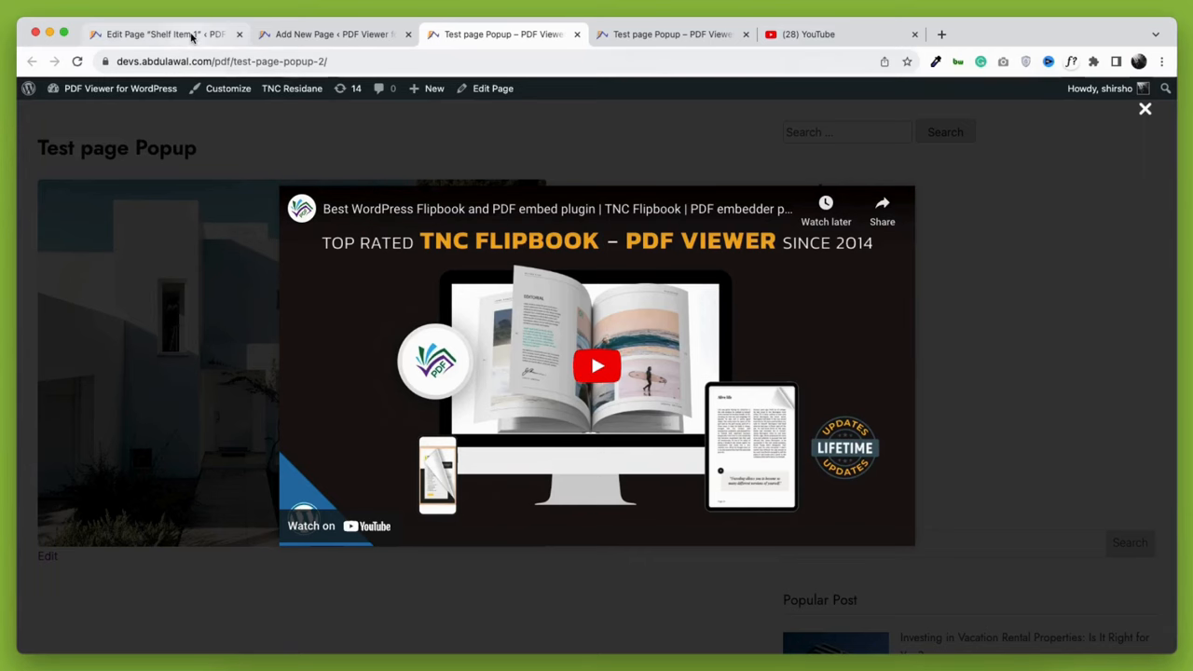
{"action": "left_click", "coordinate": [158, 34]}
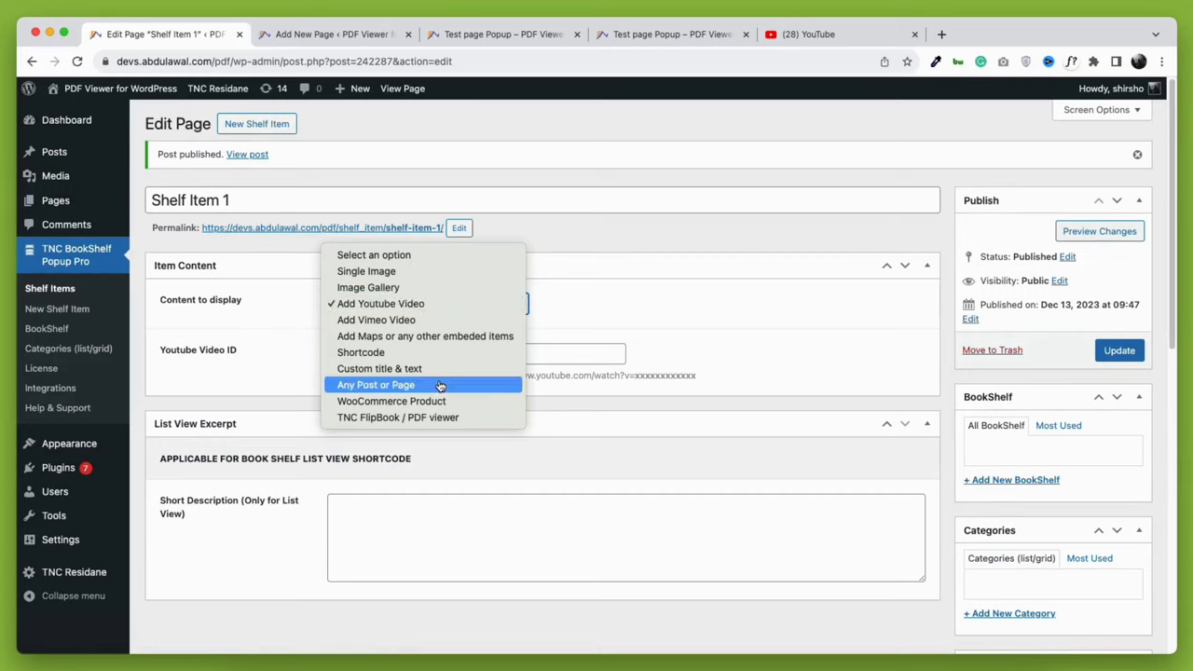
{"action": "mouse_move", "coordinate": [507, 320]}
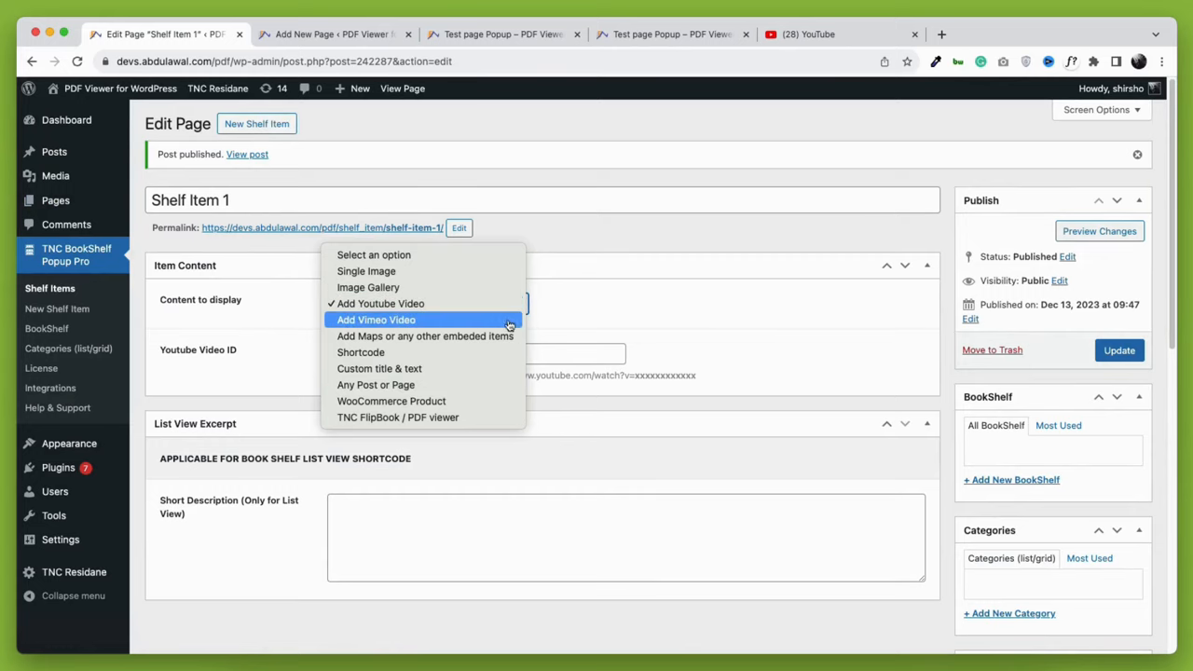
Dismiss the Content to display list, leaving Shelf Item 1 on YouTube video.
{"action": "left_click", "coordinate": [1003, 33]}
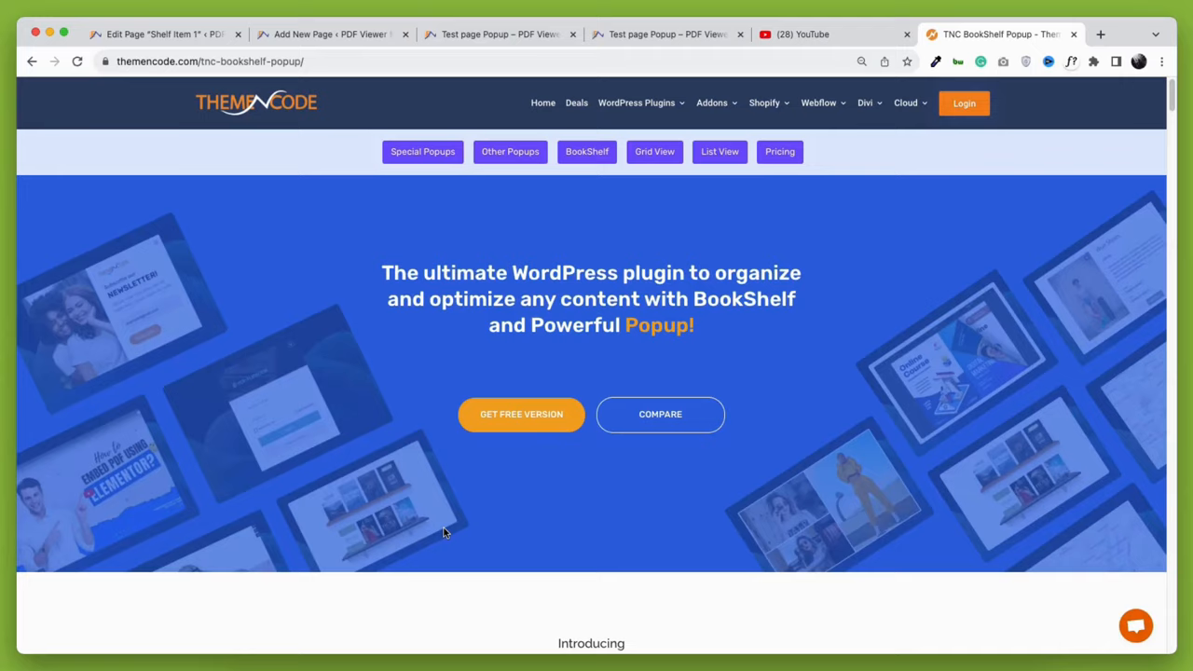
Scroll the product page past Extraordinary Popups down to the More Popups and OnClick Popup sections.
{"action": "scroll", "scroll_direction": "down", "scroll_amount": 3}
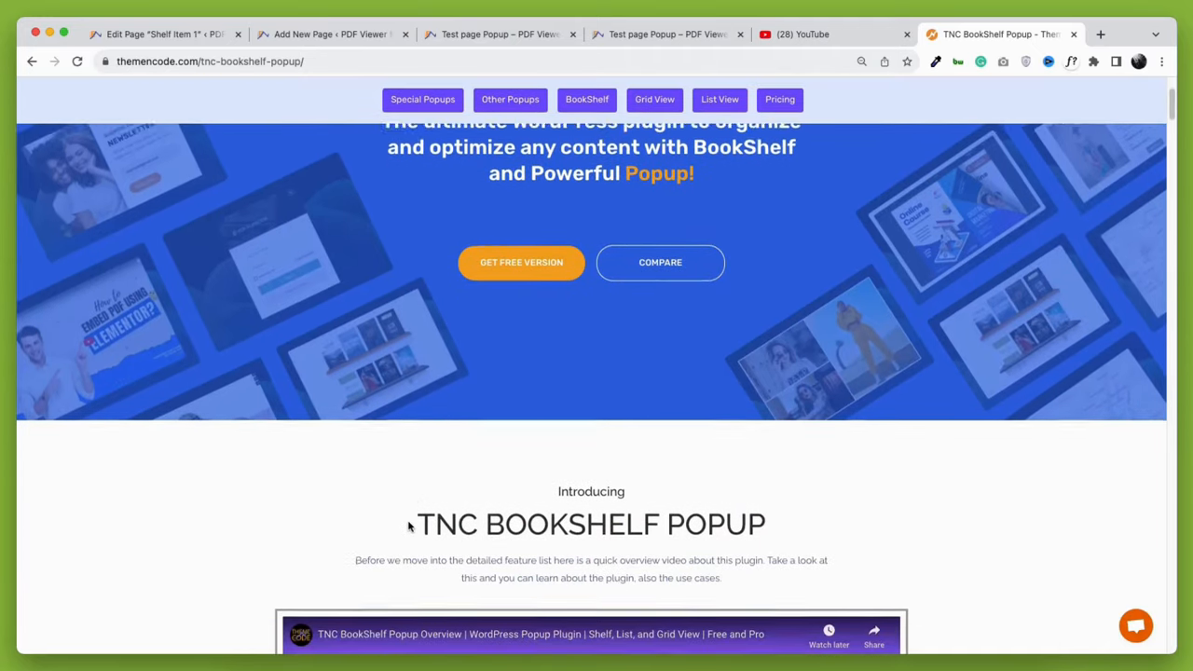
{"action": "scroll", "scroll_direction": "down", "scroll_amount": 3}
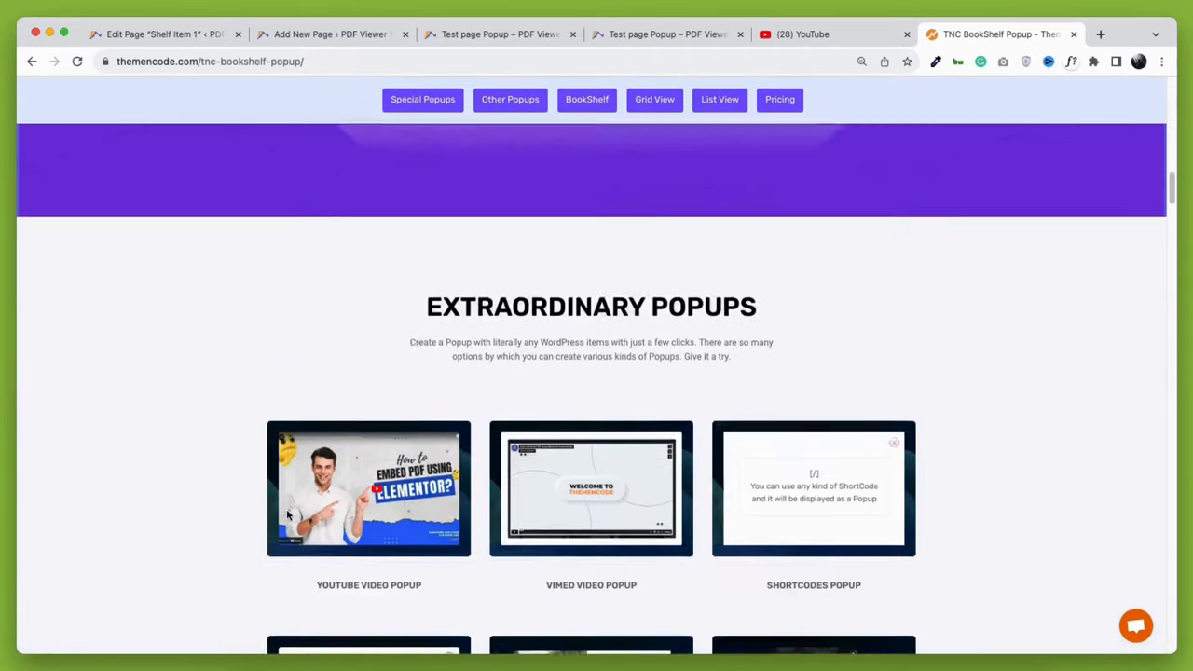
{"action": "scroll", "scroll_direction": "down", "scroll_amount": 3}
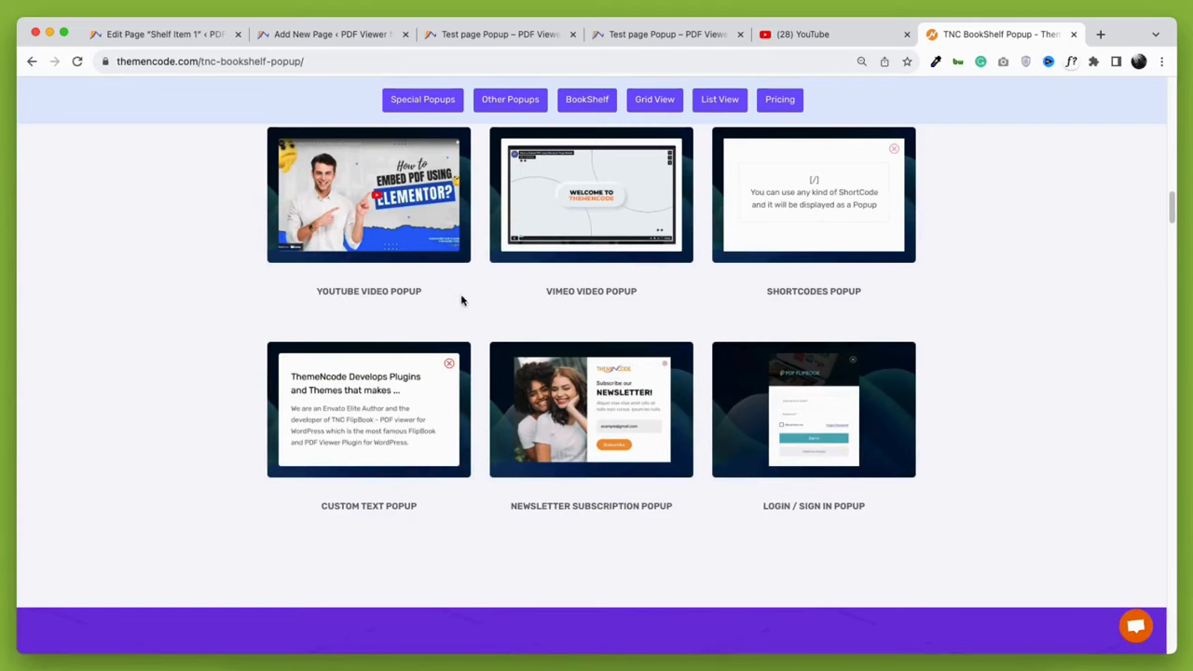
{"action": "mouse_move", "coordinate": [405, 505]}
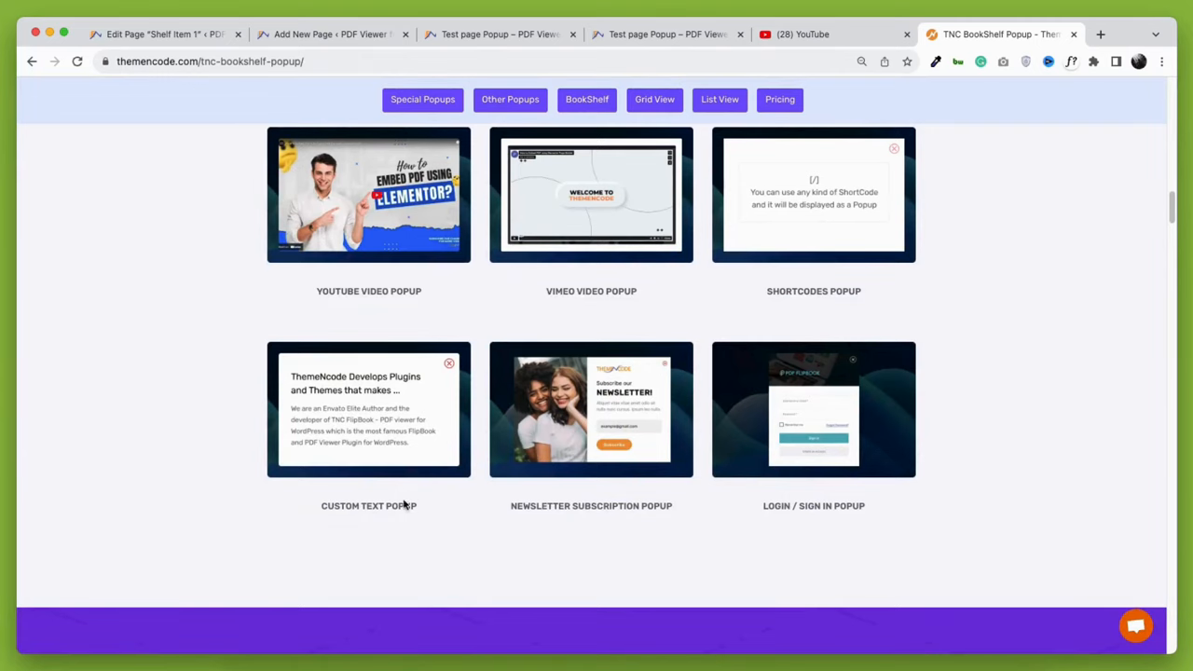
{"action": "scroll", "scroll_direction": "down", "scroll_amount": 3}
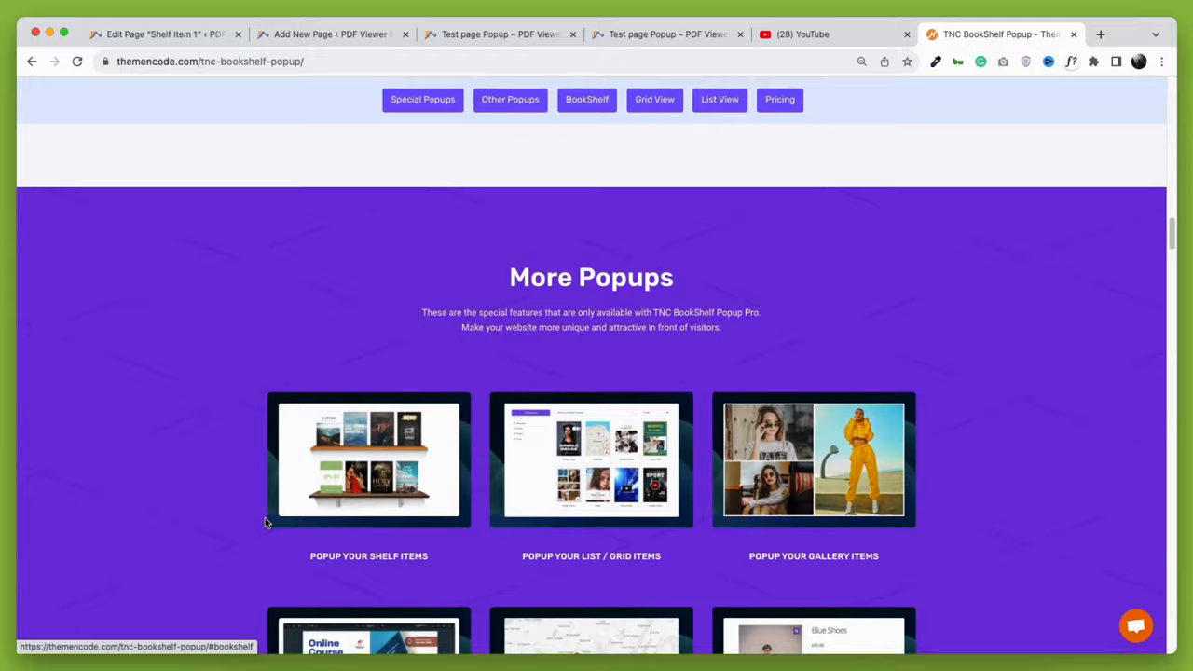
{"action": "scroll", "scroll_direction": "down", "scroll_amount": 3}
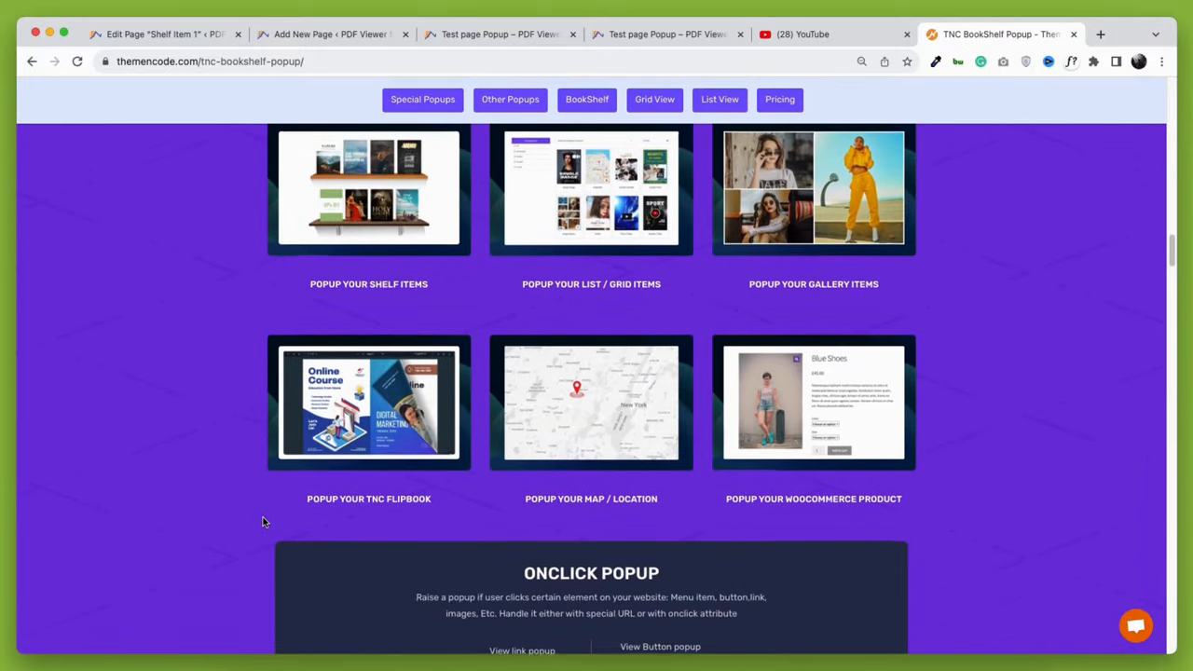
{"action": "scroll", "scroll_direction": "down", "scroll_amount": 3}
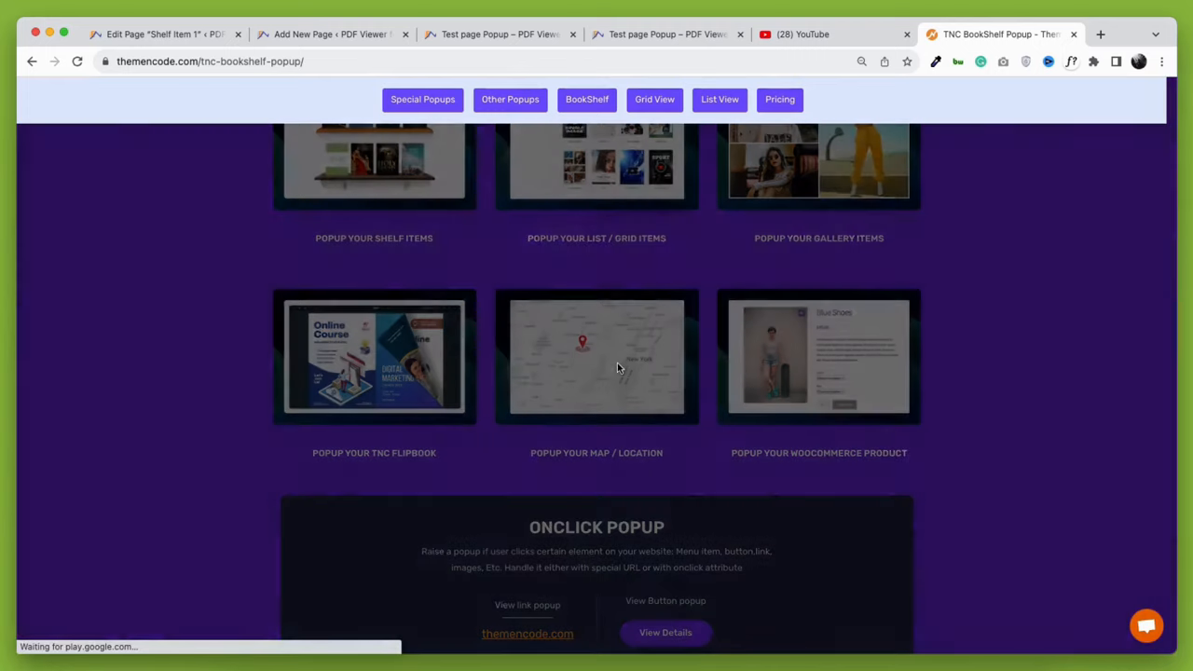
{"action": "left_click", "coordinate": [597, 358]}
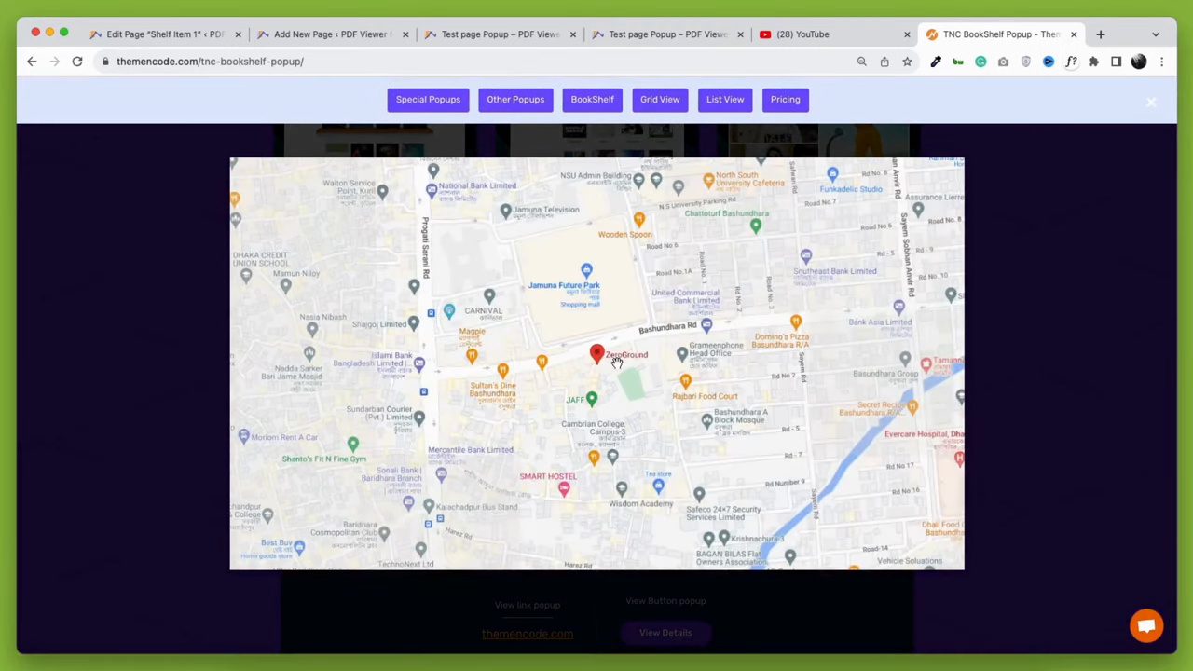
{"action": "left_click", "coordinate": [596, 354]}
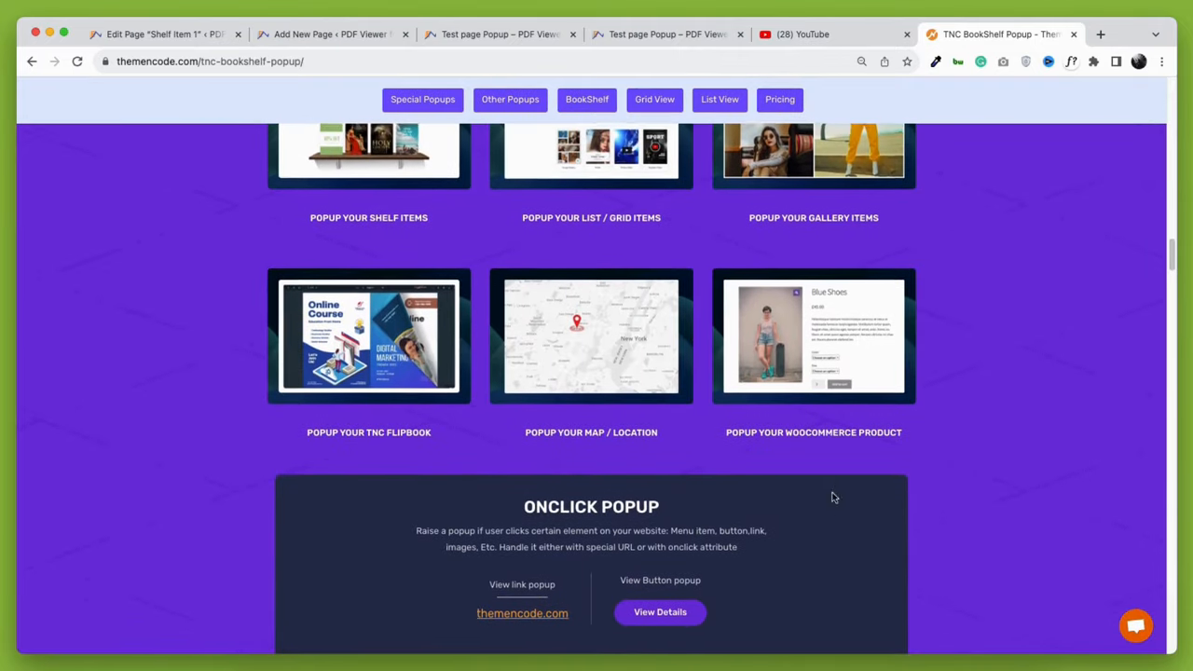
{"action": "scroll", "scroll_direction": "down", "scroll_amount": 3}
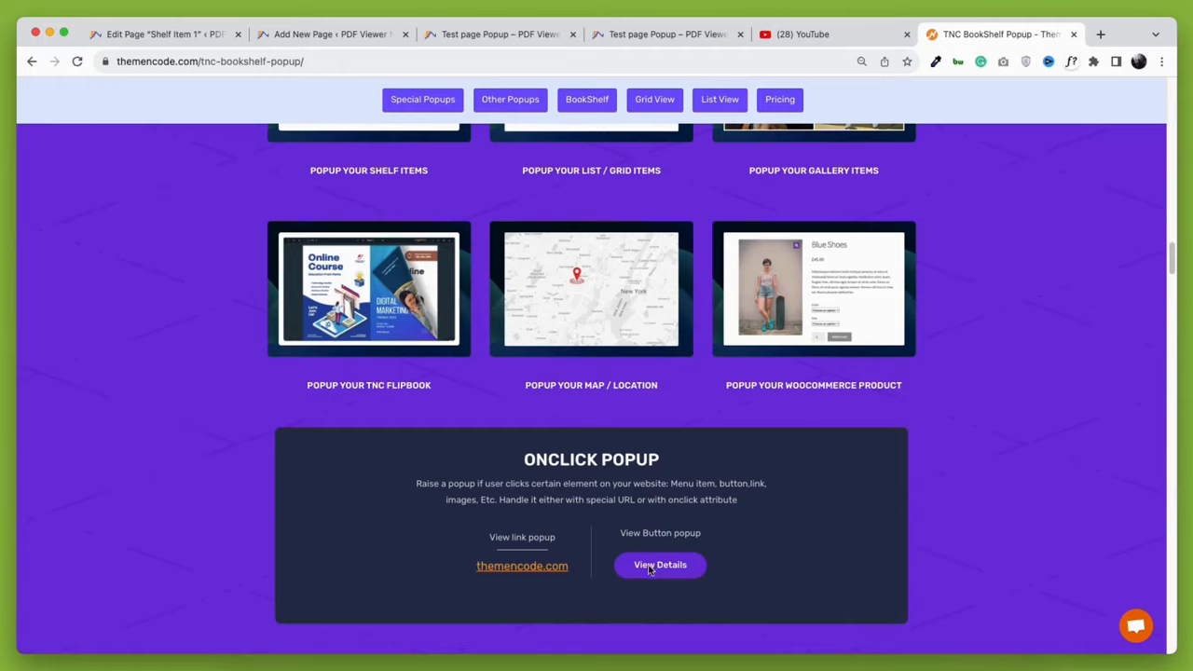
{"action": "left_click", "coordinate": [660, 565]}
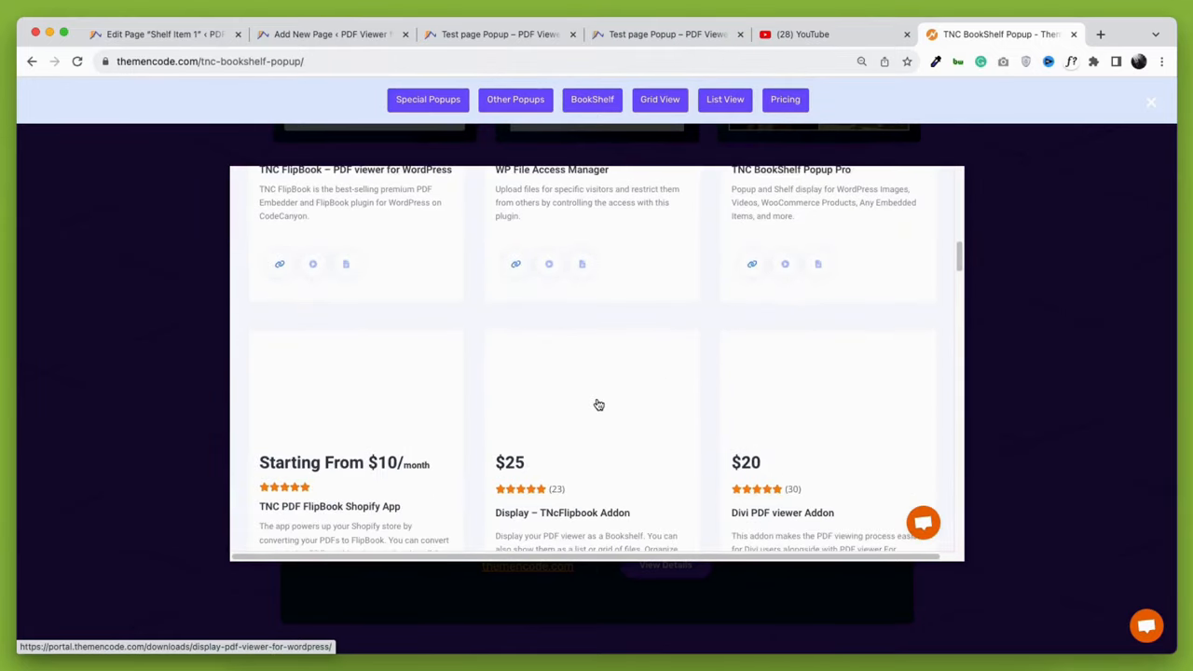
{"action": "scroll", "scroll_direction": "down", "scroll_amount": 3}
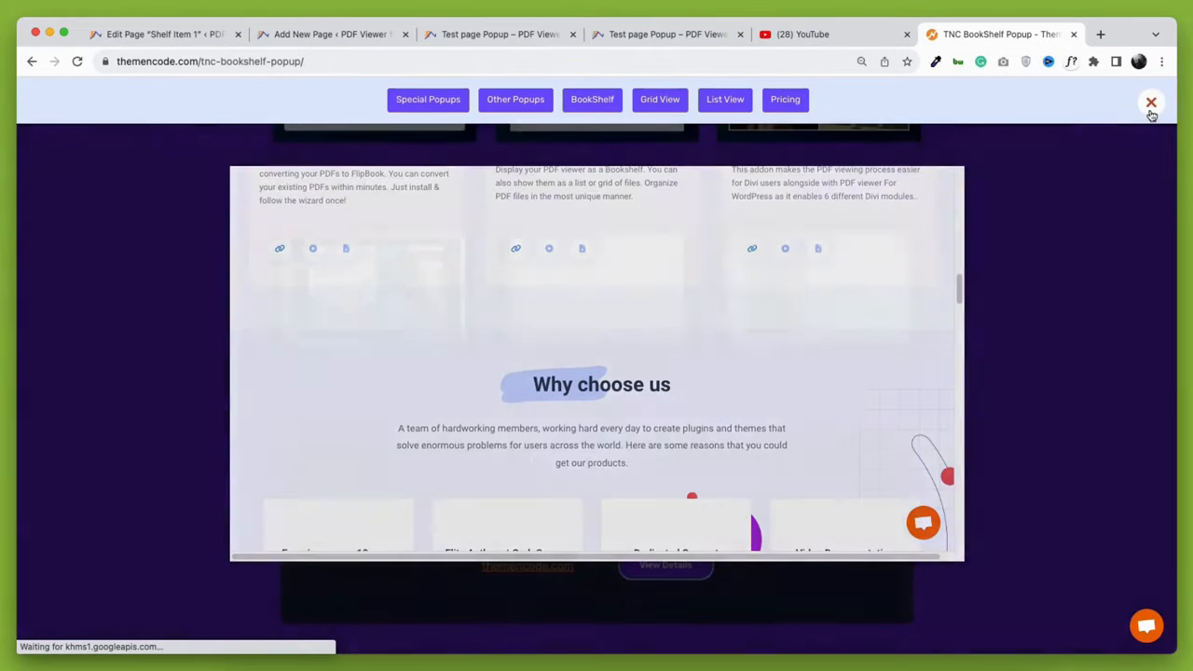